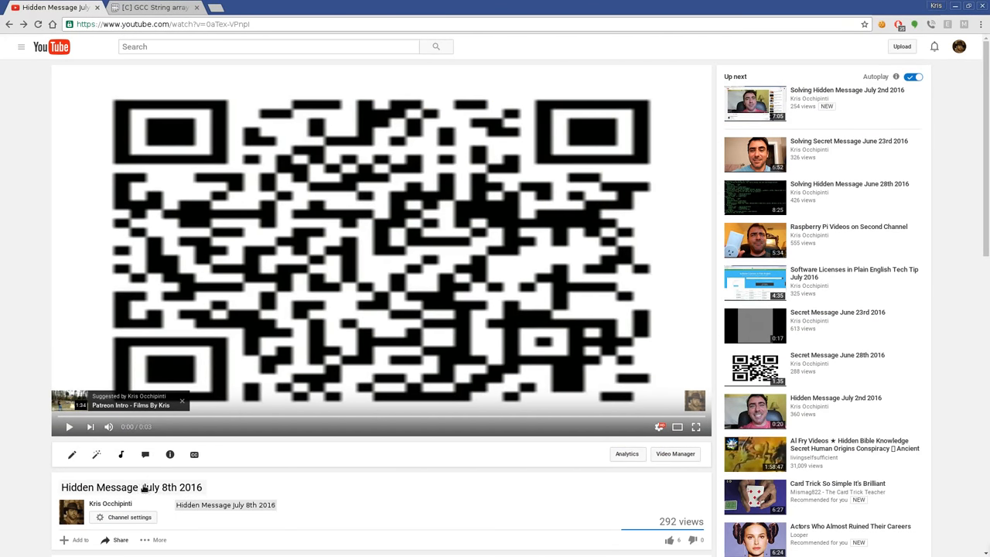
pyautogui.click(68, 426)
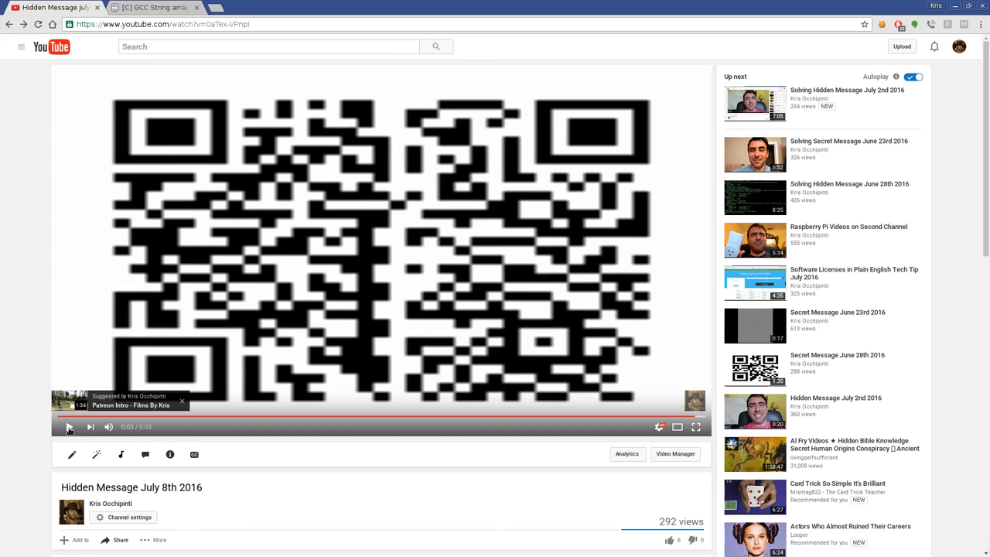
pyautogui.doubleClick(136, 25)
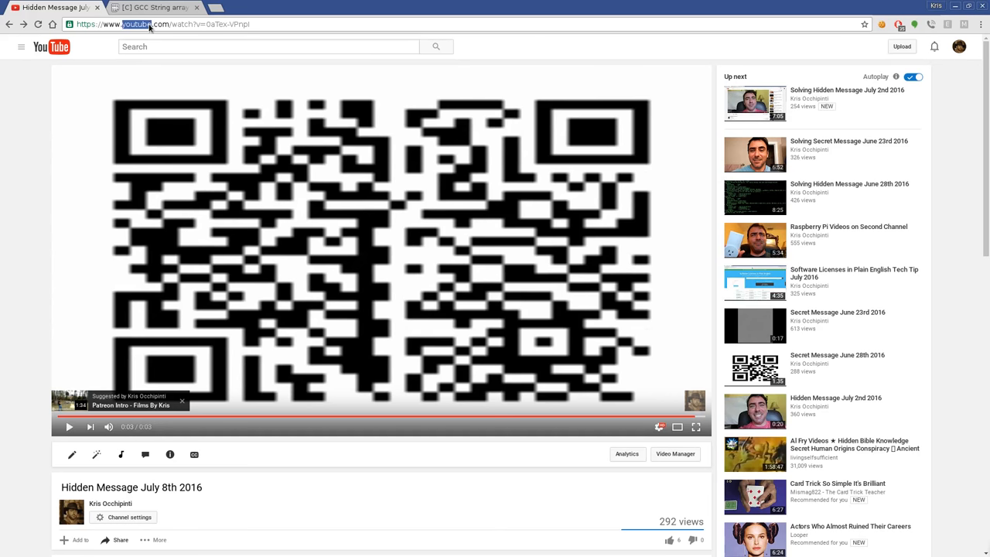
pyautogui.press('alt+tab')
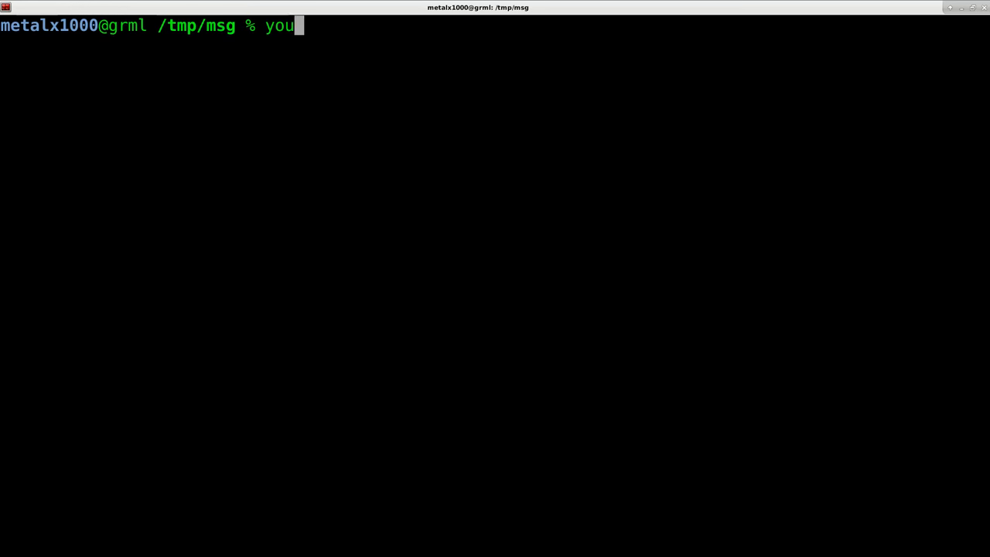
pyautogui.write('tube-dl "https://www.youtube.com/watch?v=0aTex-VPnpI')
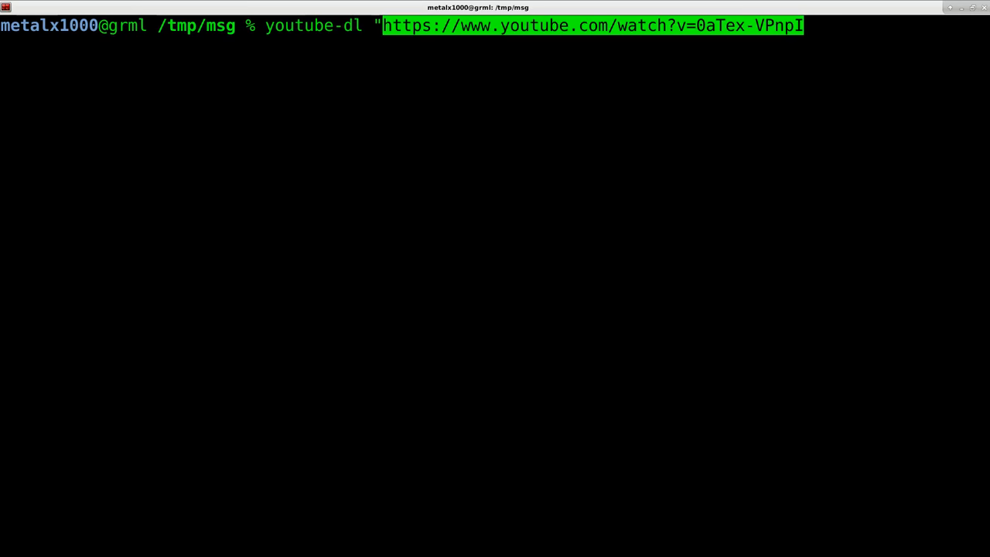
pyautogui.write('"')
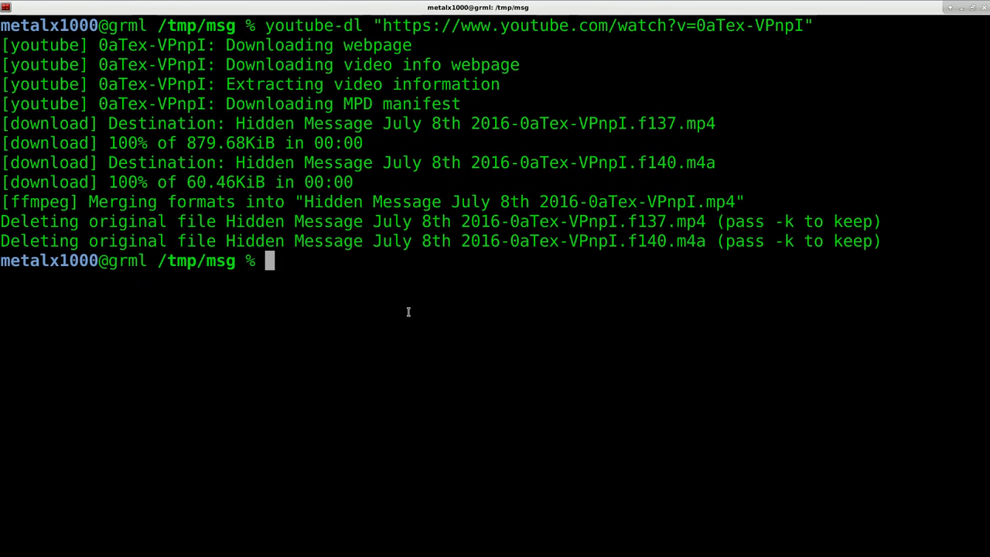
# Step: Attempt ffmpeg frame extraction of the mp4 with the output pattern image%2.png
pyautogui.write('ffmpeg Hidden\\ Message\\ July\\ 8th\\ 2016-0aTex-VPnpI.mp4')
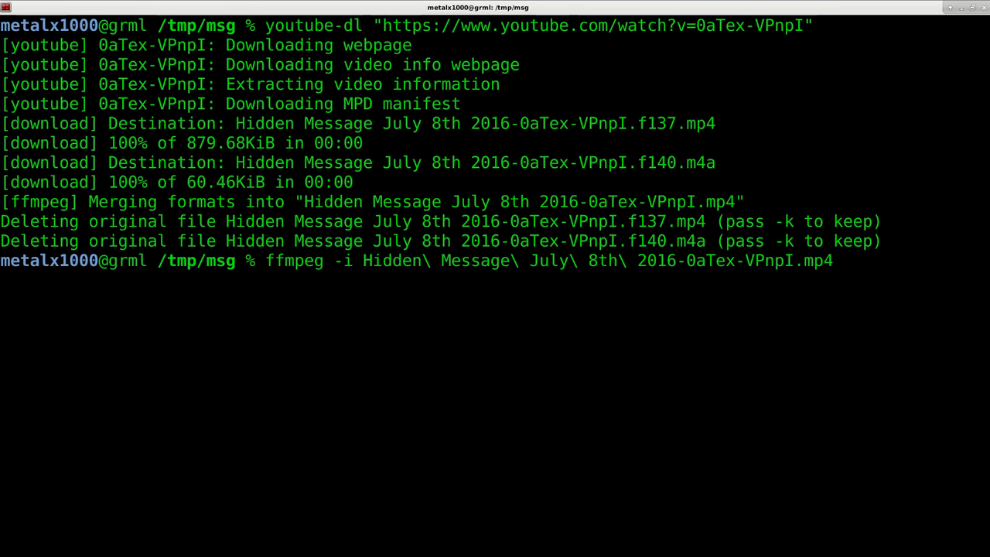
pyautogui.write('image')
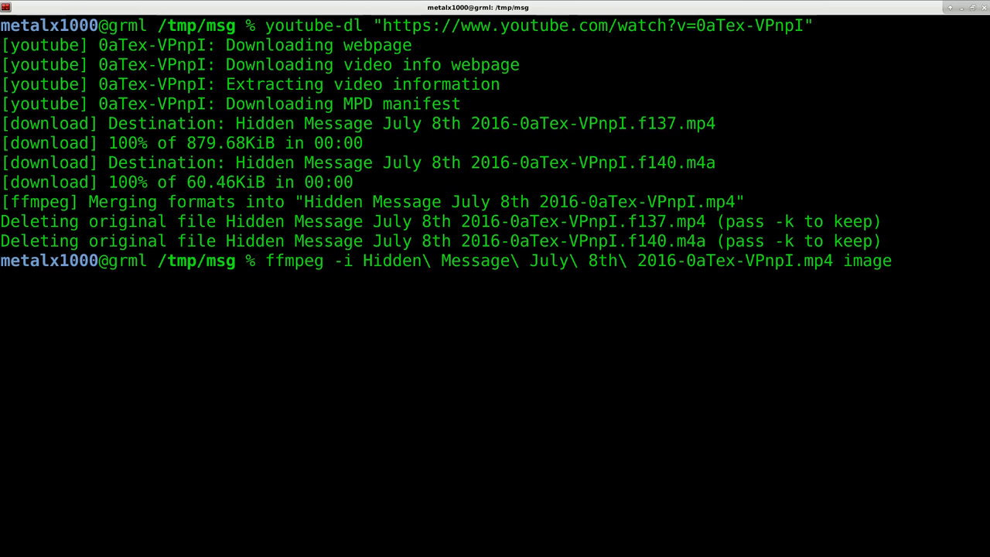
pyautogui.write('%2.')
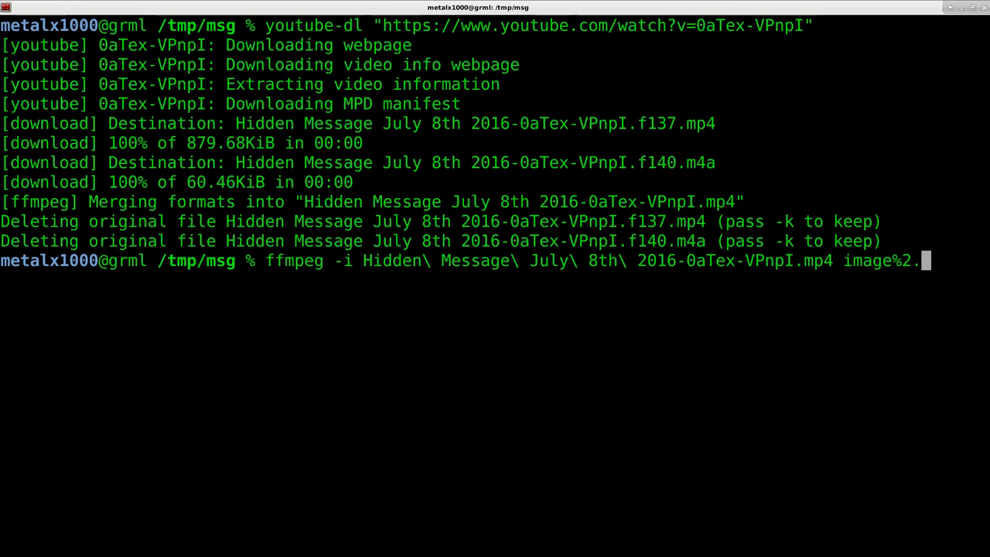
pyautogui.write('png')
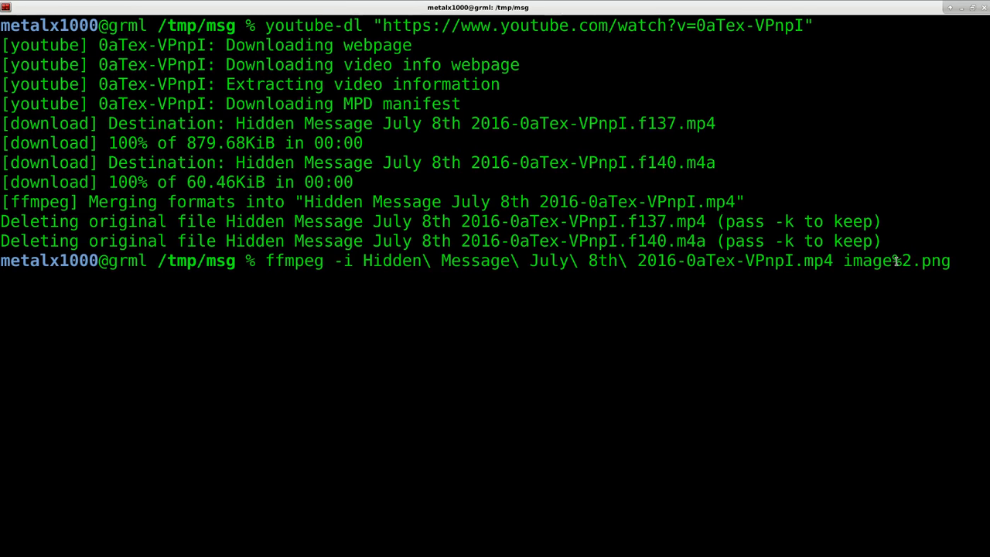
pyautogui.press('Return')
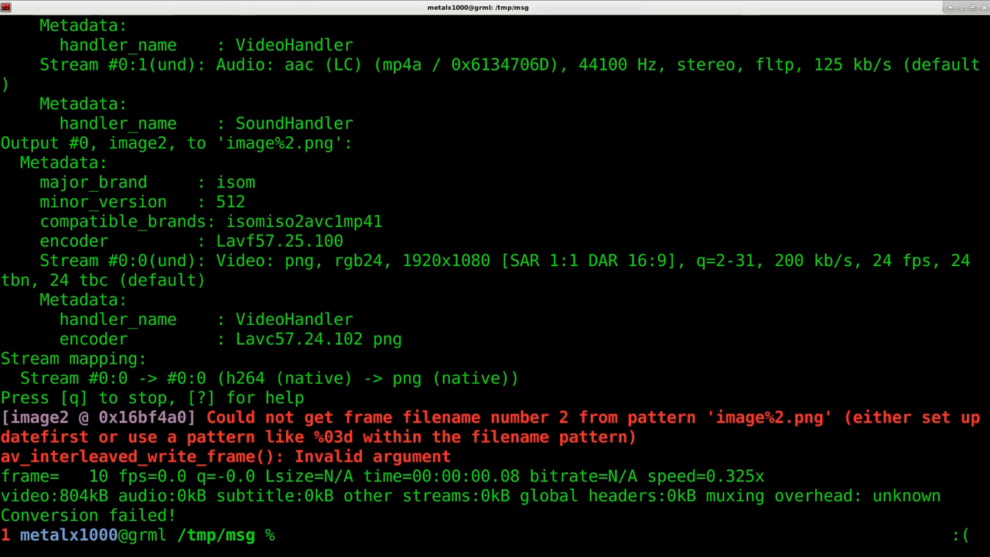
# Step: Rerun ffmpeg -i with the corrected pattern image%2d.png to produce the numbered frames
pyautogui.write('ffmpeg -i Hidden\\ Message\\ July\\ 8th\\ 2016-0aTex-VPnpI.mp4 image%2.png')
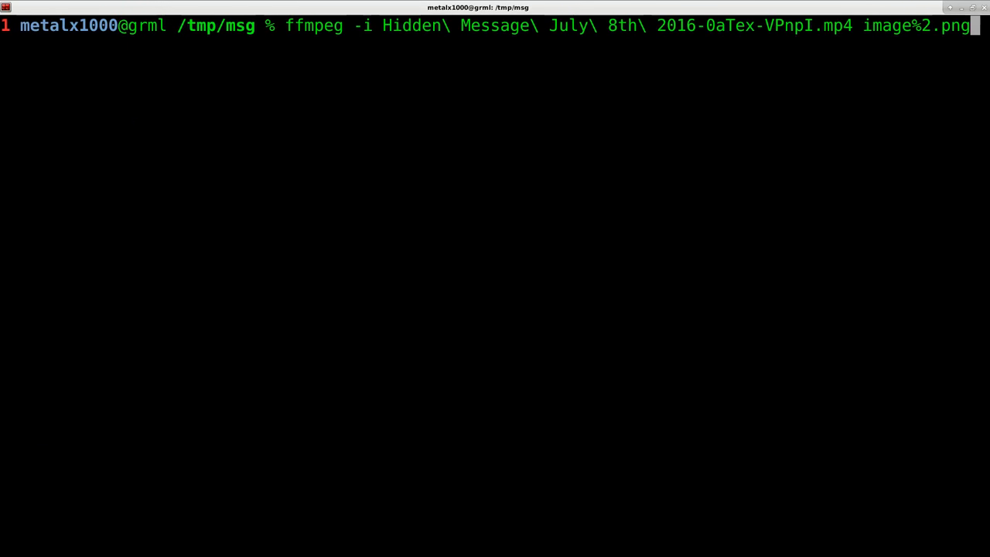
pyautogui.press('BackSpace')
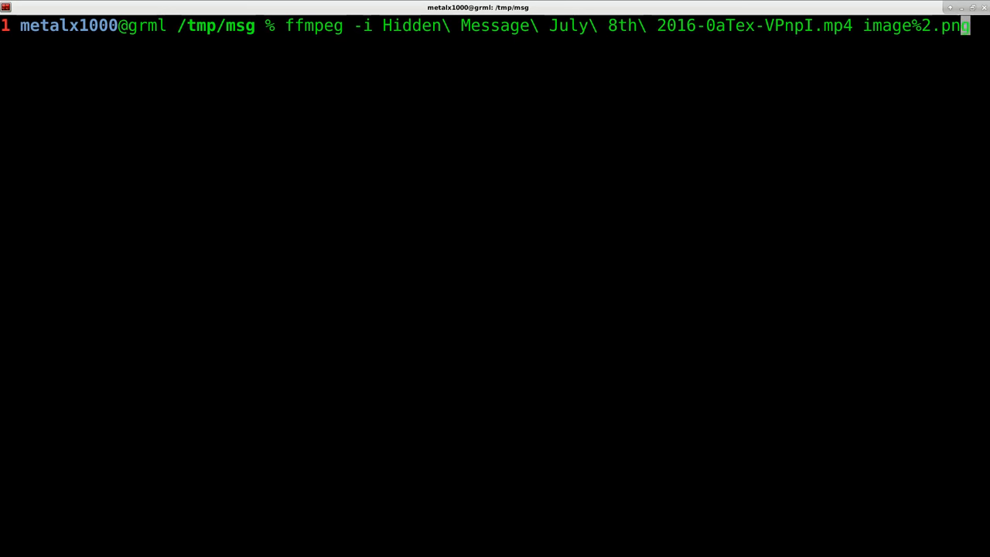
pyautogui.write('d')
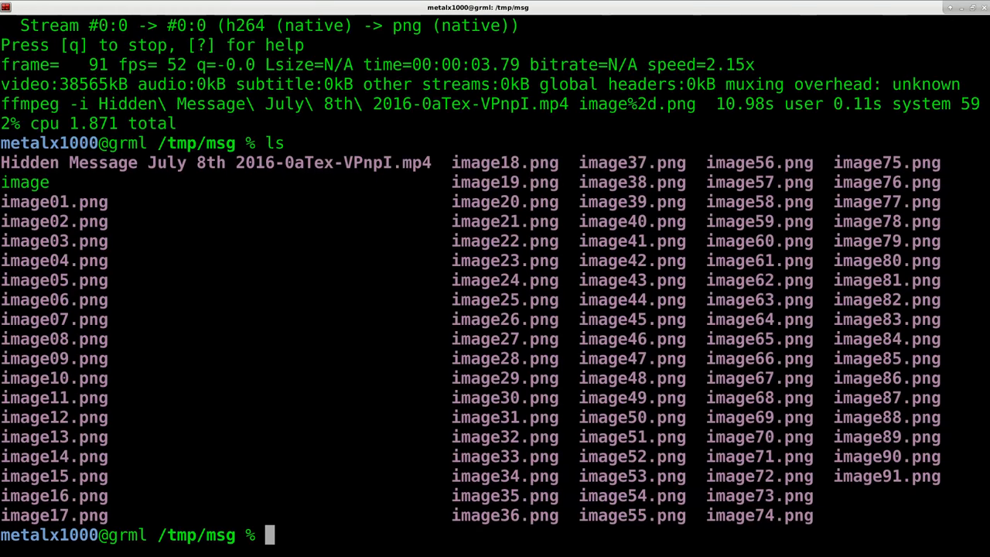
pyautogui.moveTo(550, 171)
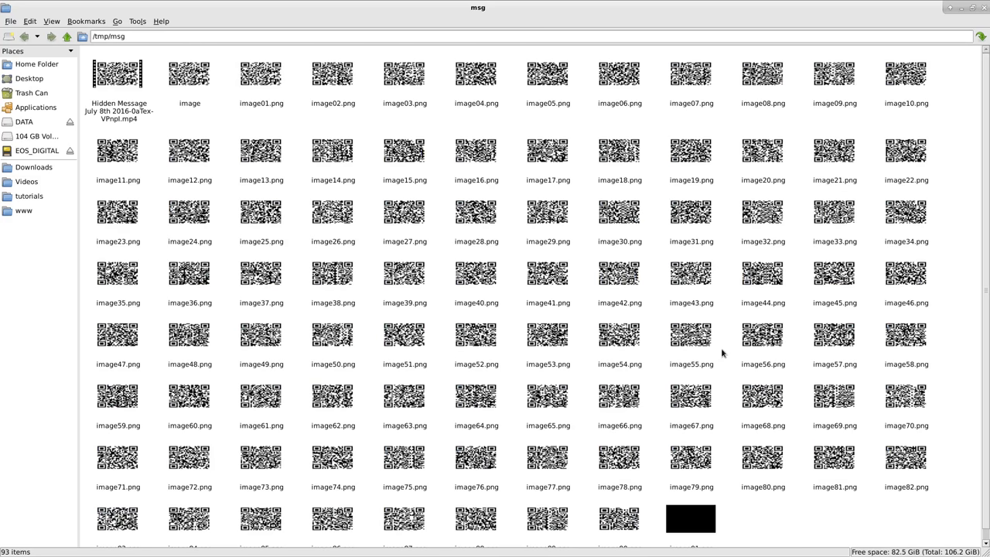
# Step: Scroll through the QR-code frame thumbnails in /tmp/msg down to the black image91.png
pyautogui.scroll(-3)
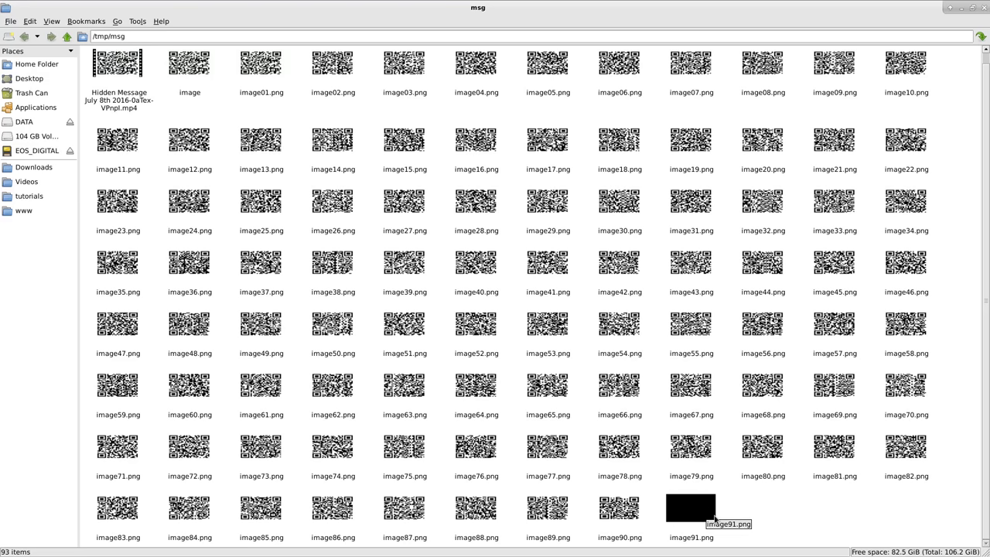
pyautogui.moveTo(792, 439)
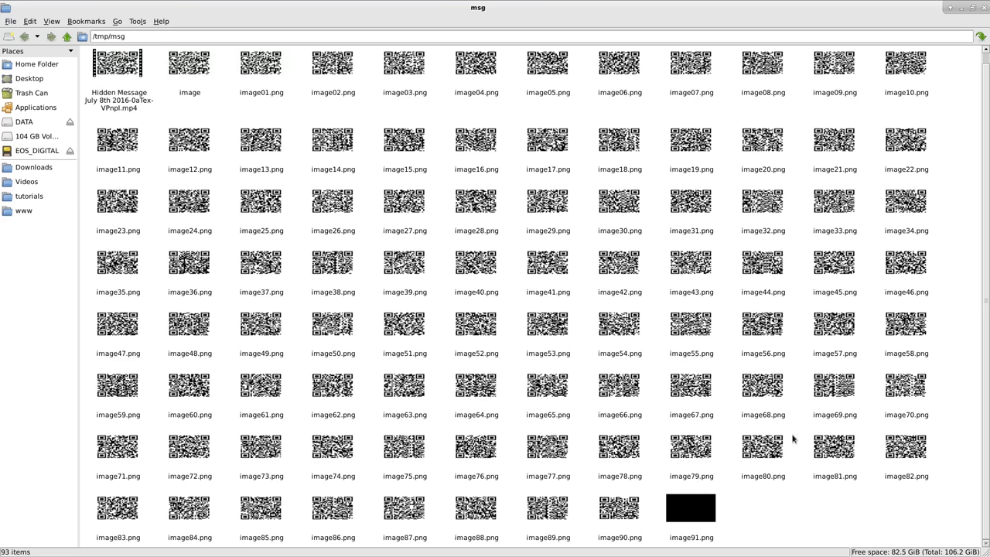
pyautogui.moveTo(905, 25)
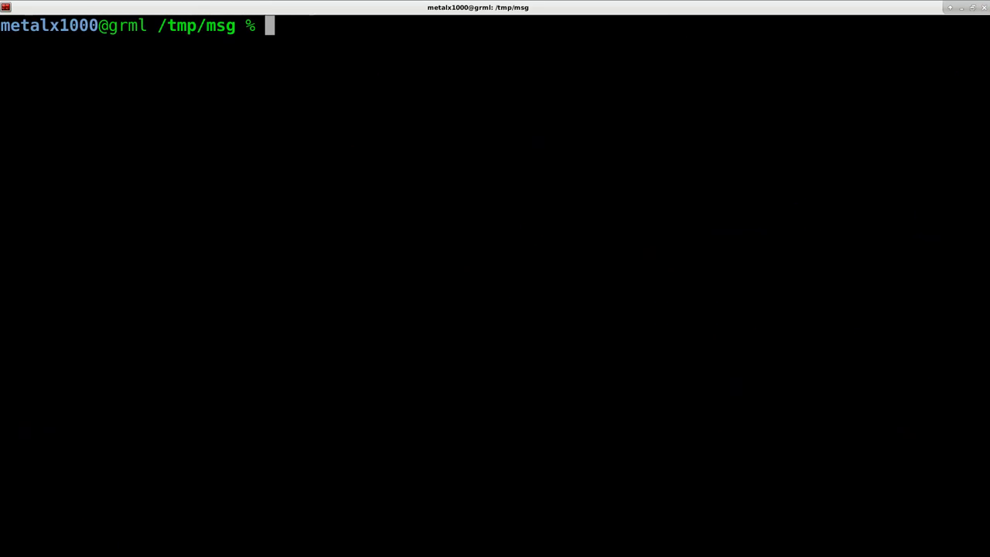
# Step: Run zbarimg *.png to print decoded QR-Code lines, then interrupt it
pyautogui.write('zbarimg')
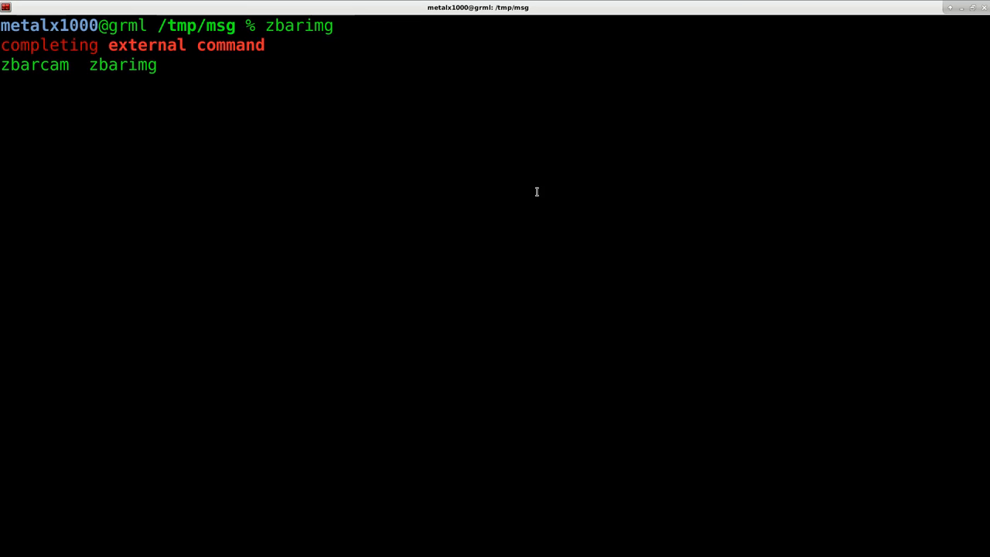
pyautogui.write('*.')
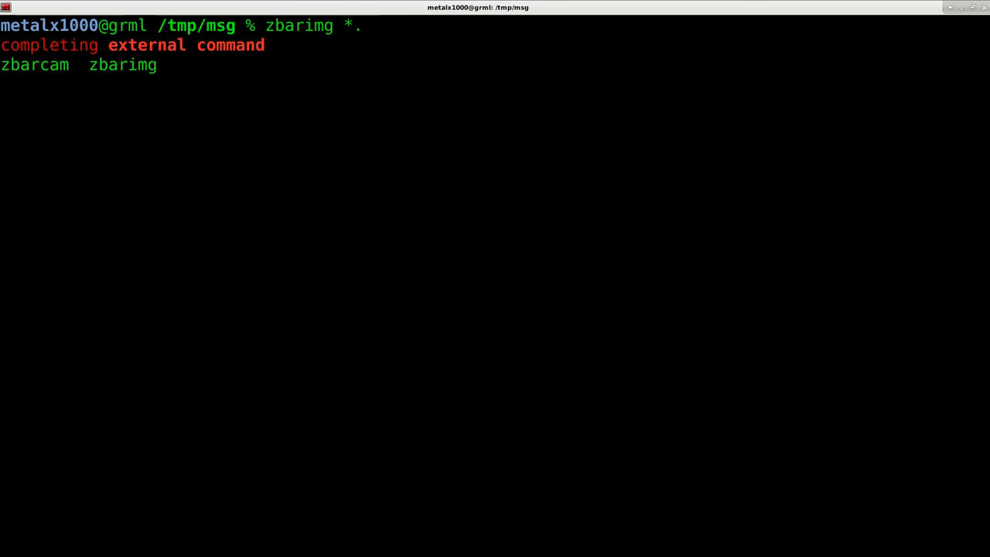
pyautogui.write('png')
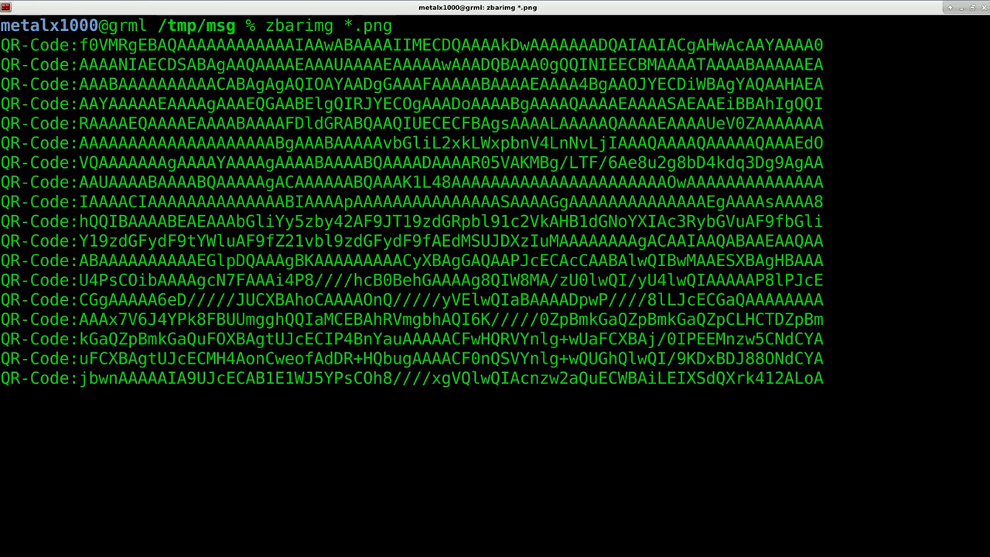
pyautogui.press('ctrl+c')
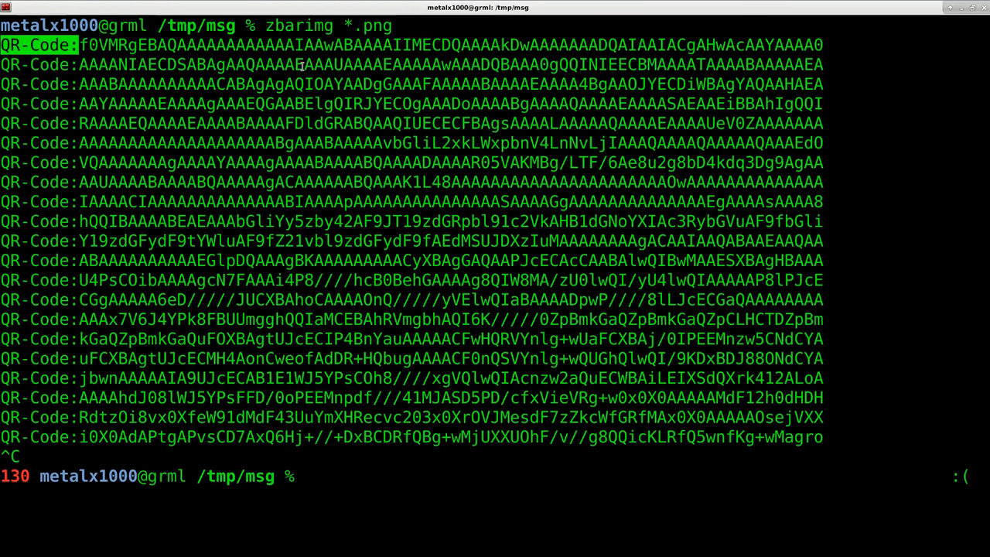
# Step: Run zbarimg --raw *.png redirected into file m, scanning 90 symbols from 91 images
pyautogui.write('zbarimg *.png')
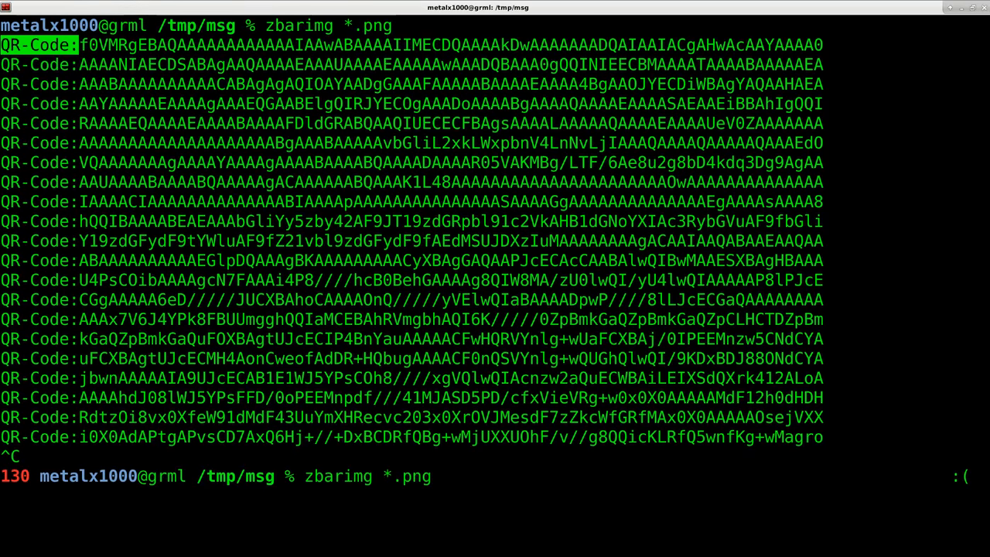
pyautogui.write('--raw')
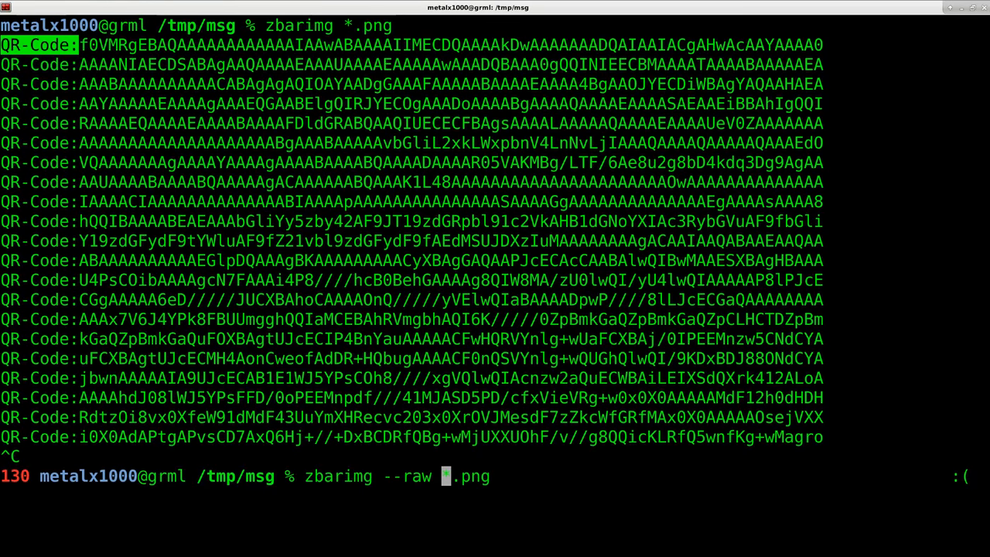
pyautogui.write('*')
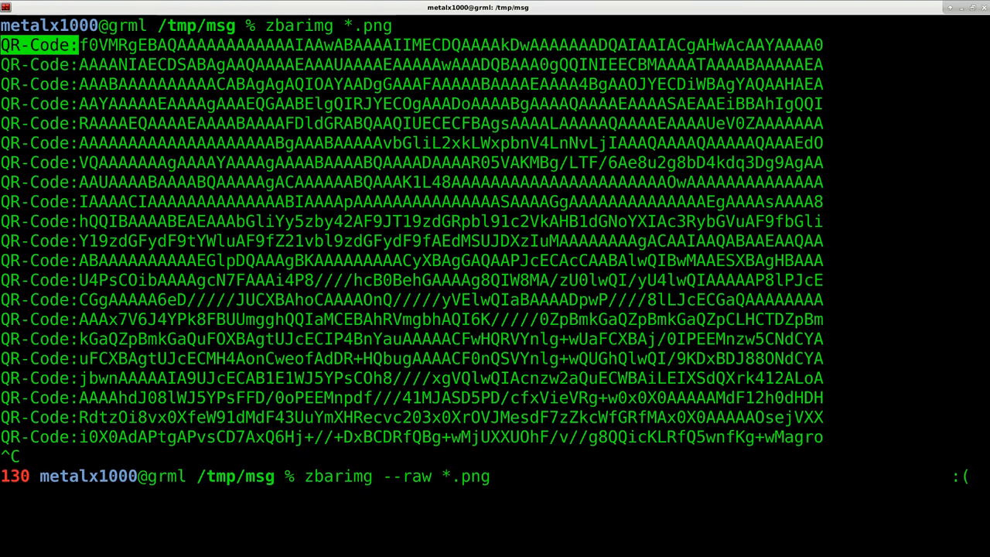
pyautogui.write('>')
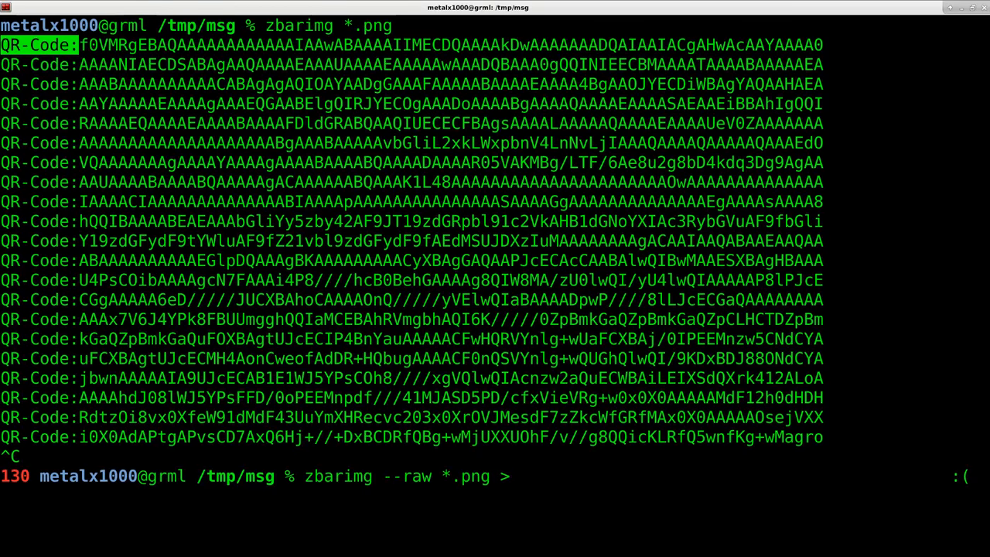
pyautogui.write('m')
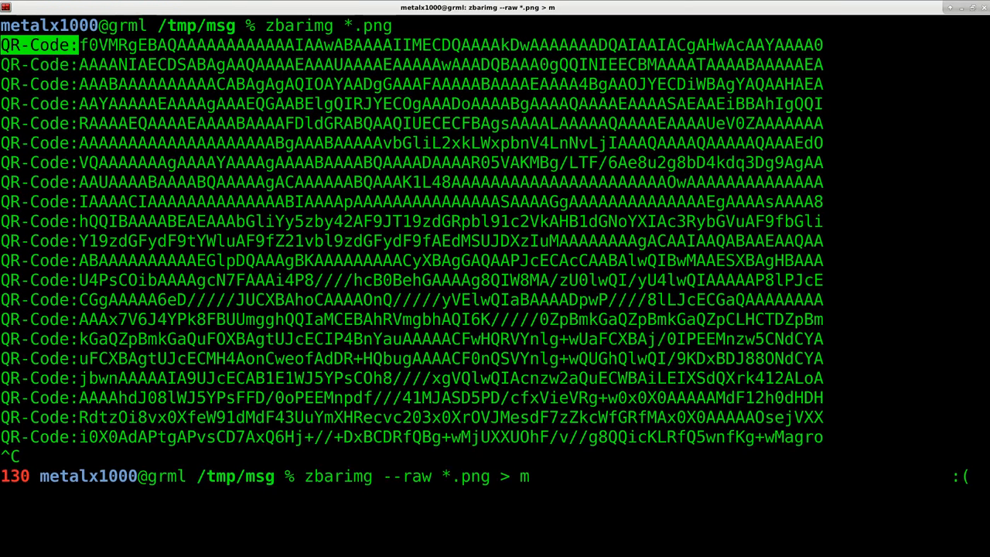
pyautogui.press('Return')
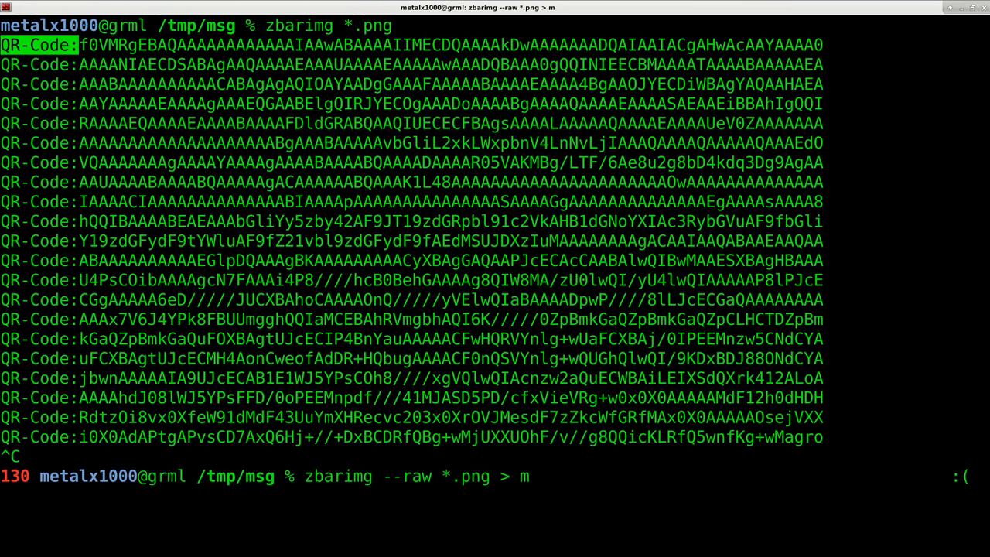
pyautogui.press('Return')
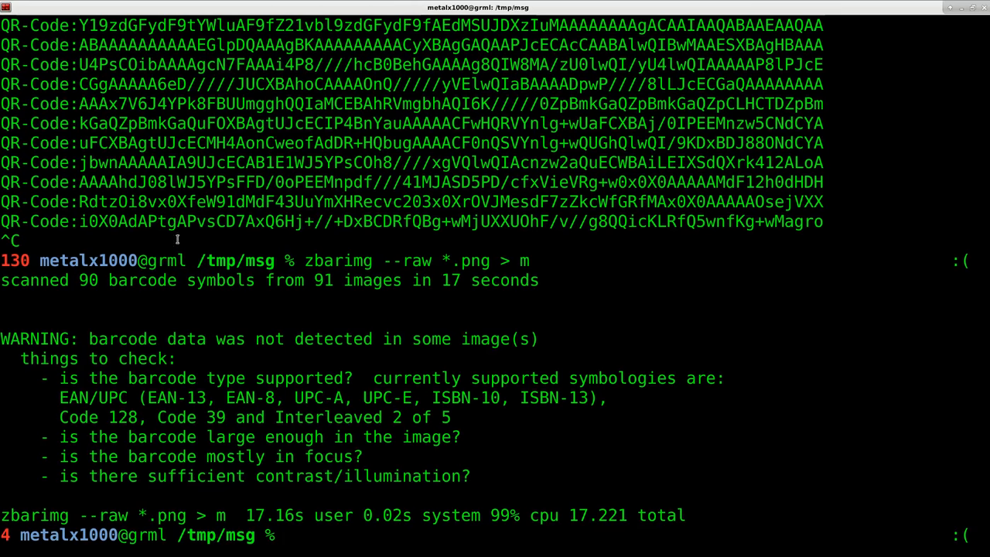
# Step: Clear the terminal and begin a cat command at the empty prompt
pyautogui.doubleClick(87, 280)
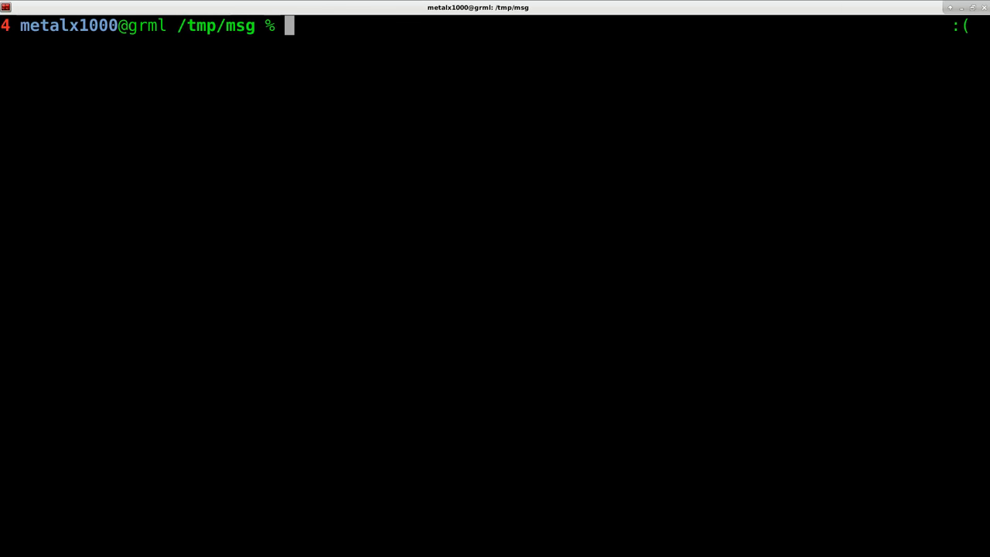
pyautogui.write('cat')
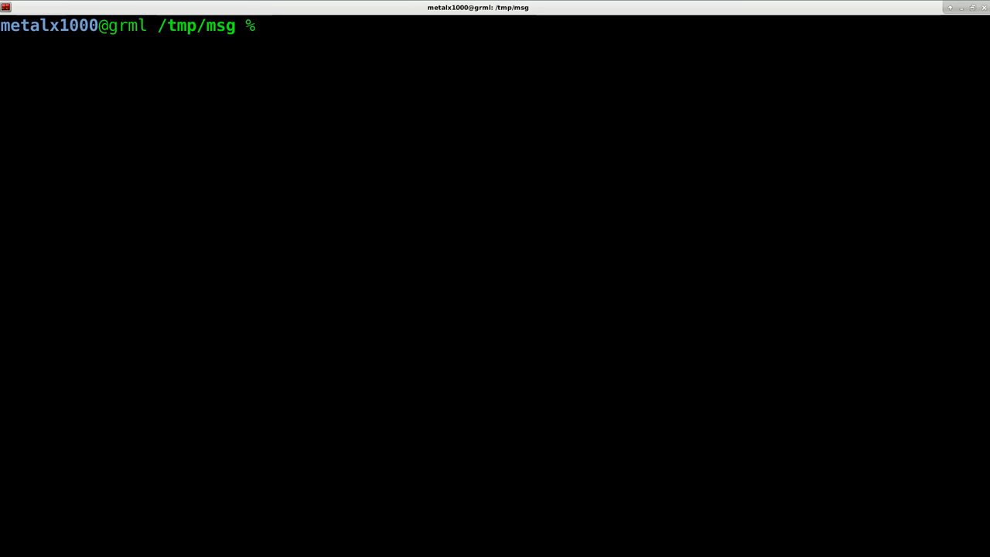
# Step: Tab-complete base64 and run base64 -d m, dumping the ELF binary to screen
pyautogui.write('base')
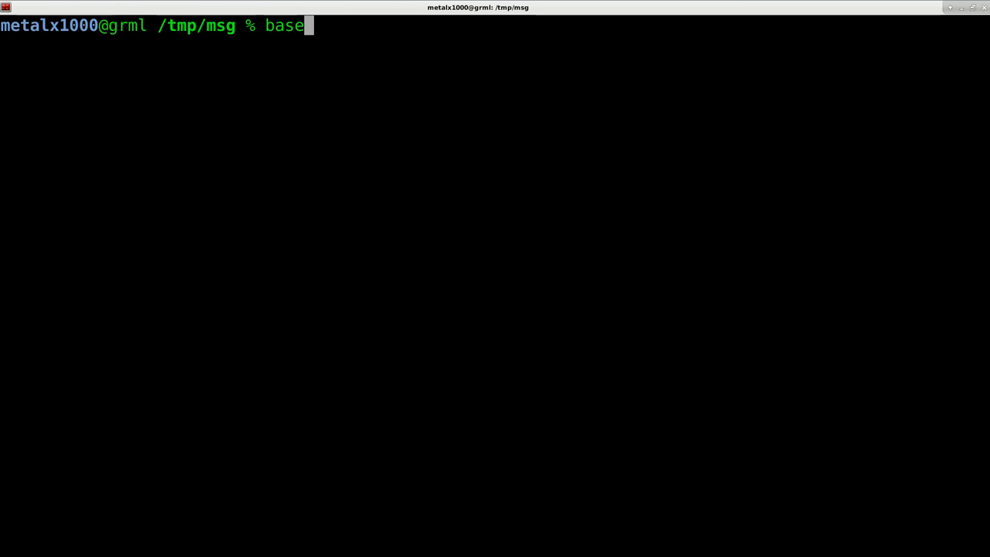
pyautogui.press('Tab')
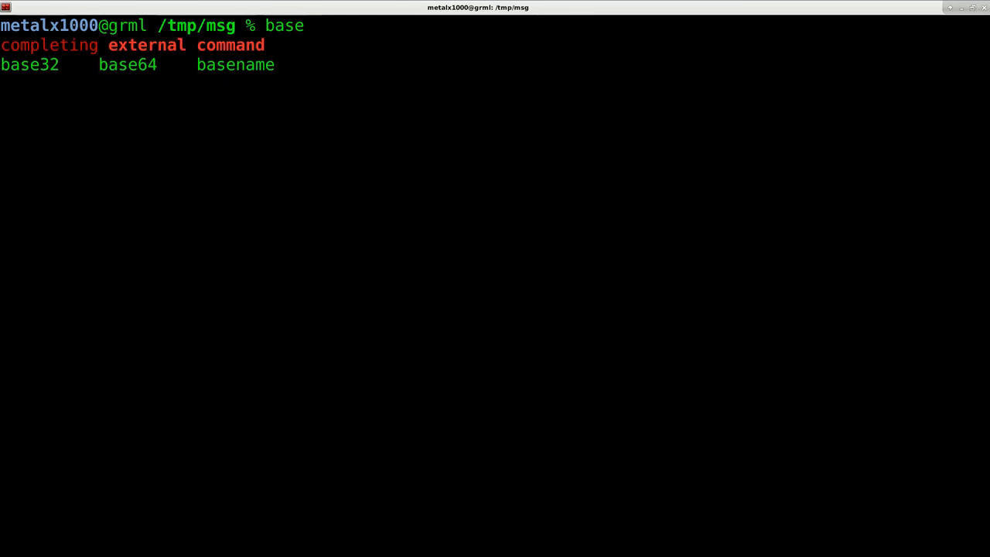
pyautogui.press('Tab')
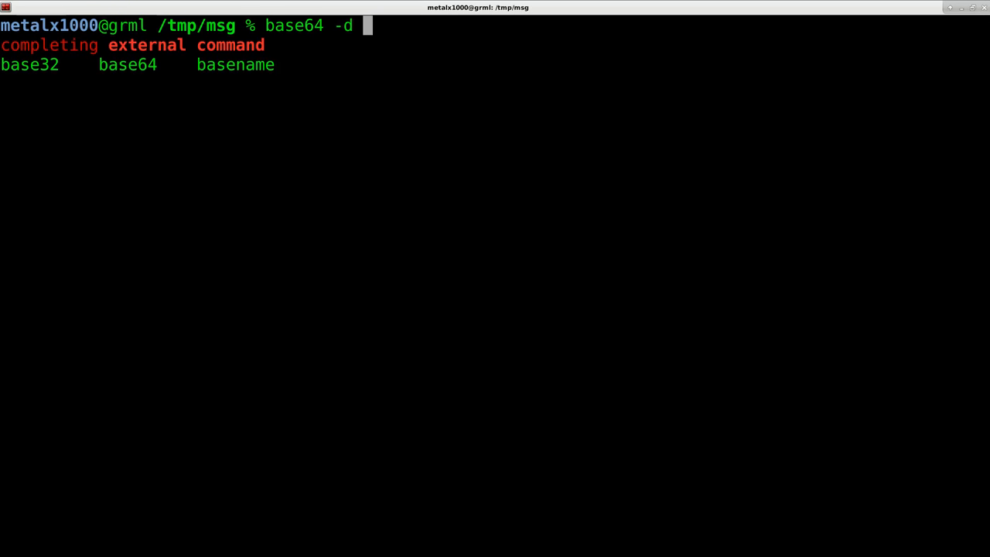
pyautogui.write('m')
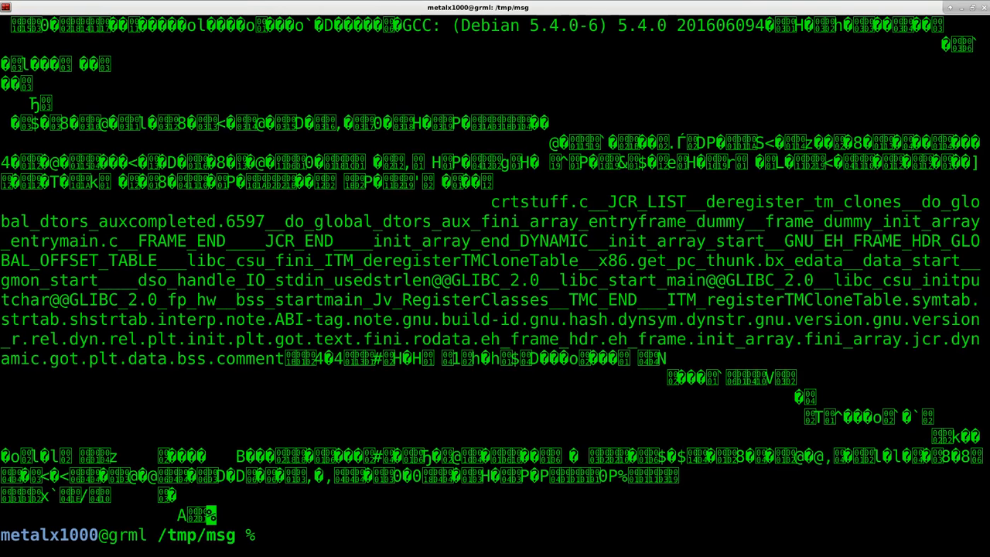
pyautogui.write('base64 -d m')
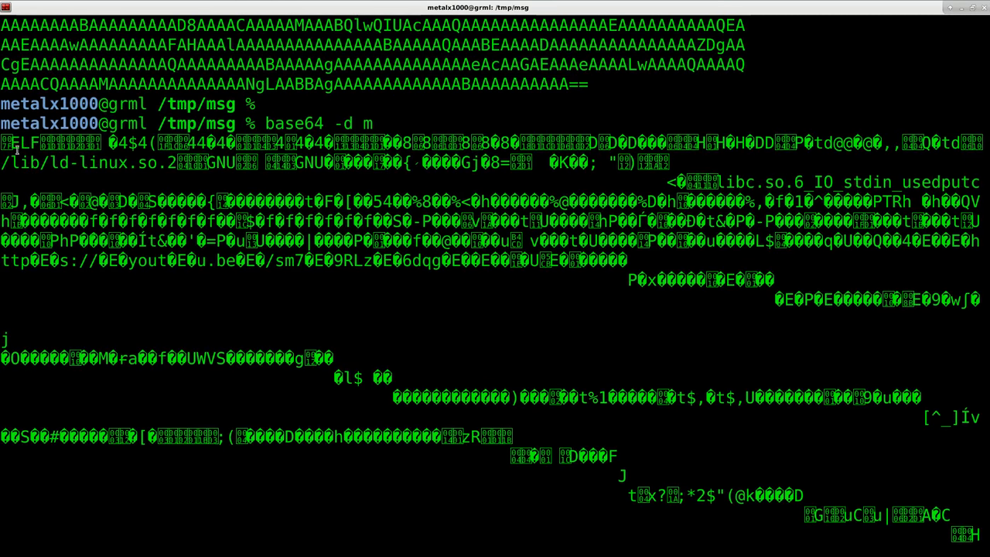
# Step: Write base64 -d m into f, run file f and highlight 'dynamically linked' in the 32-bit ELF report
pyautogui.press('Return')
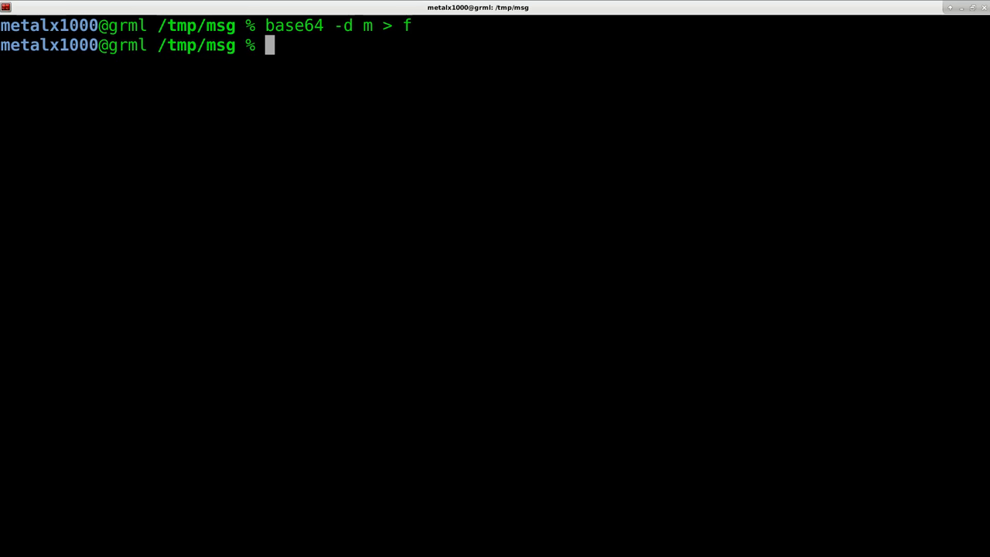
pyautogui.write('f')
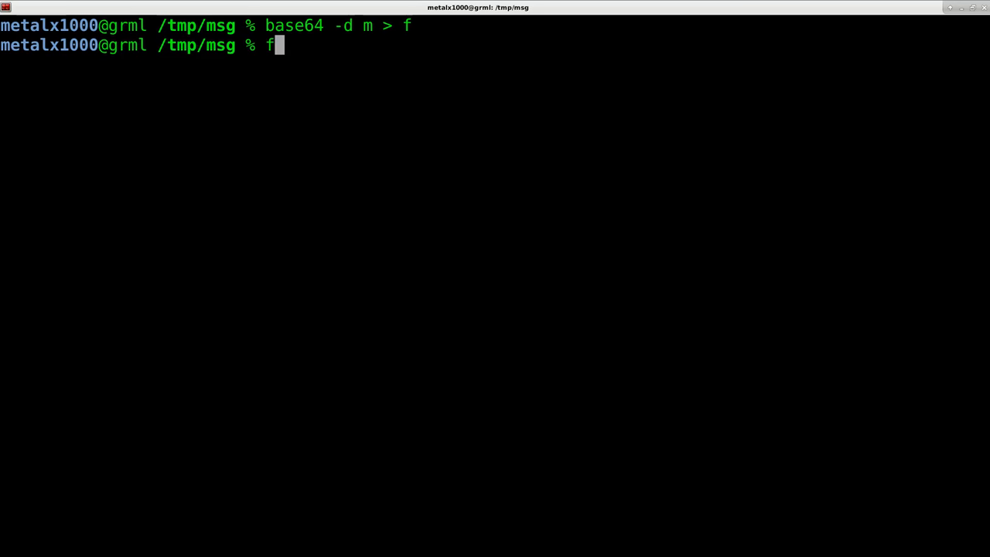
pyautogui.write('ile')
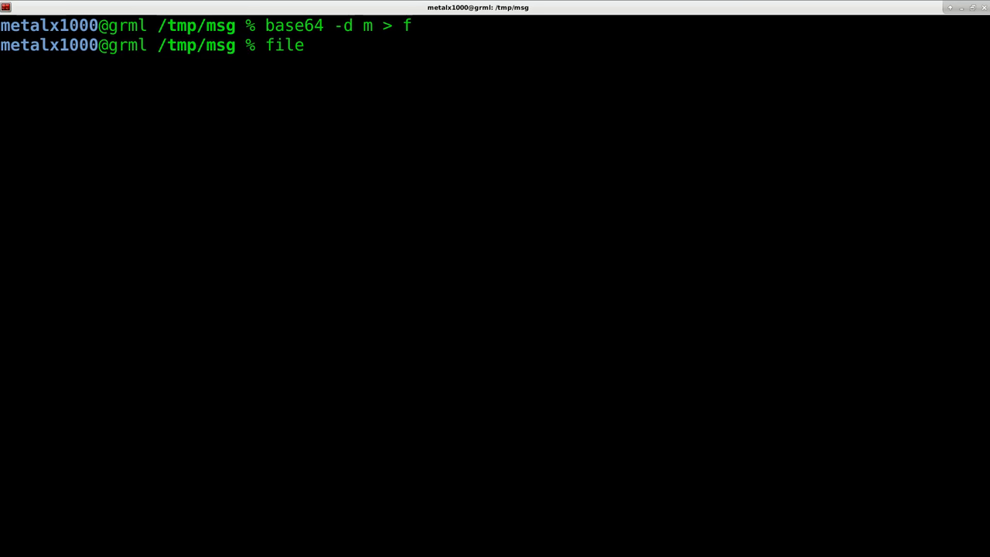
pyautogui.write('f')
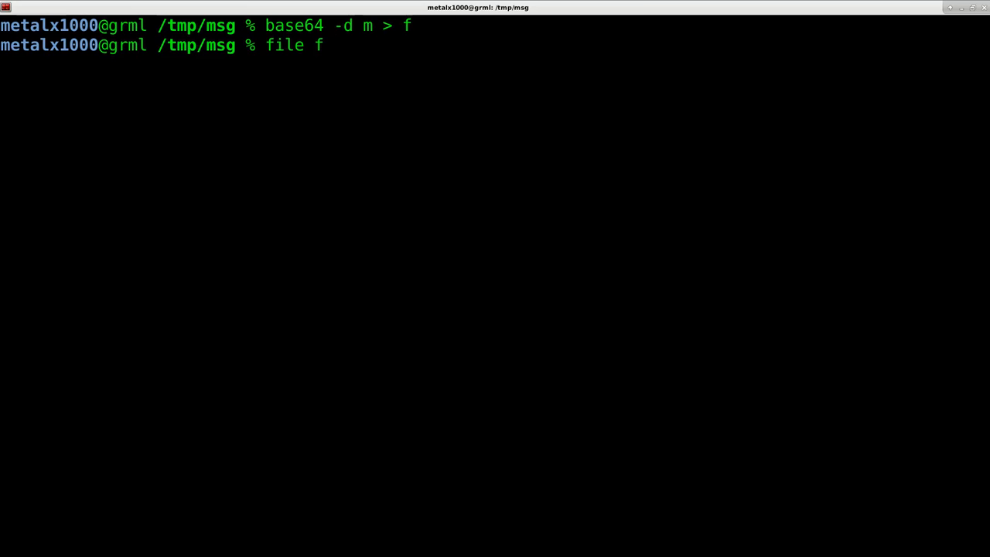
pyautogui.press('Return')
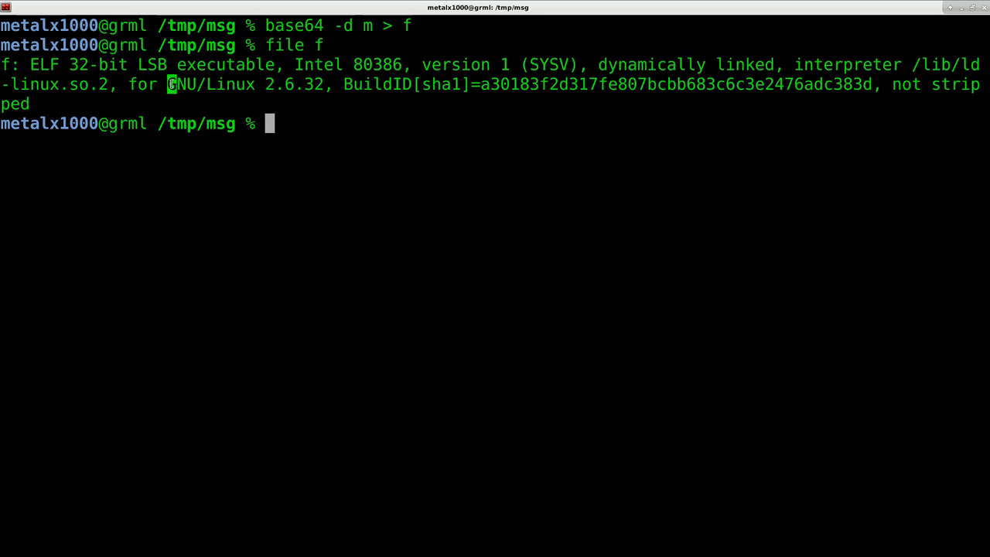
pyautogui.moveTo(167, 84); pyautogui.dragTo(323, 84)
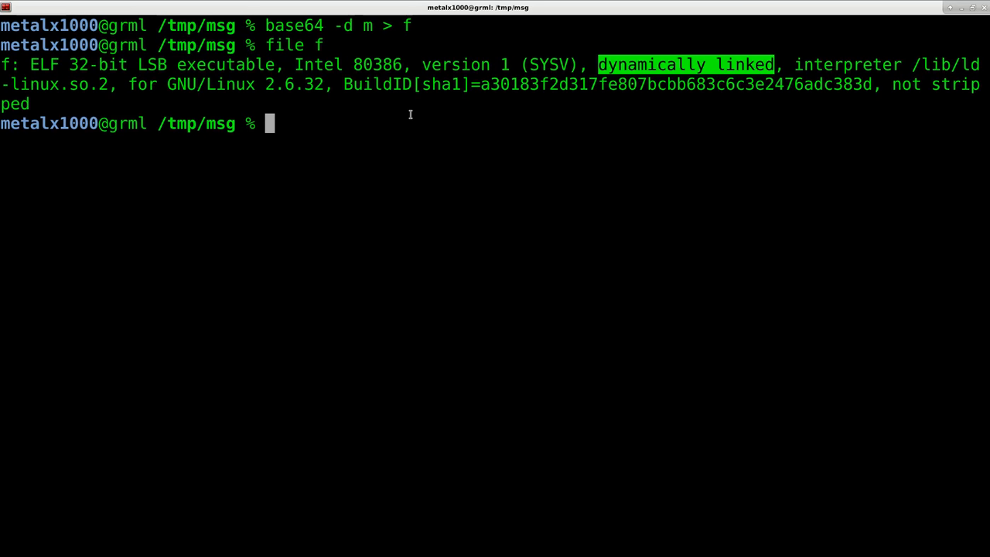
pyautogui.write('ch')
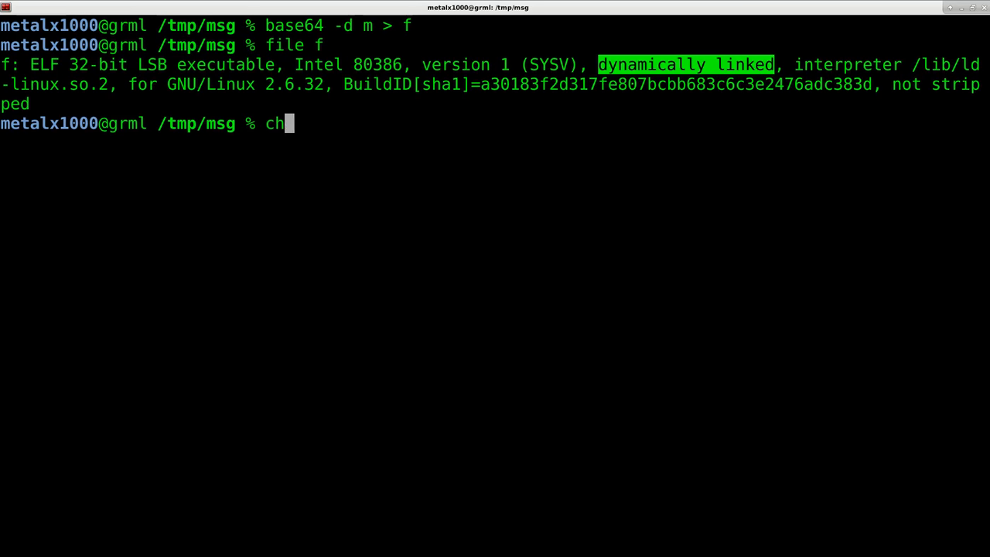
pyautogui.write('o')
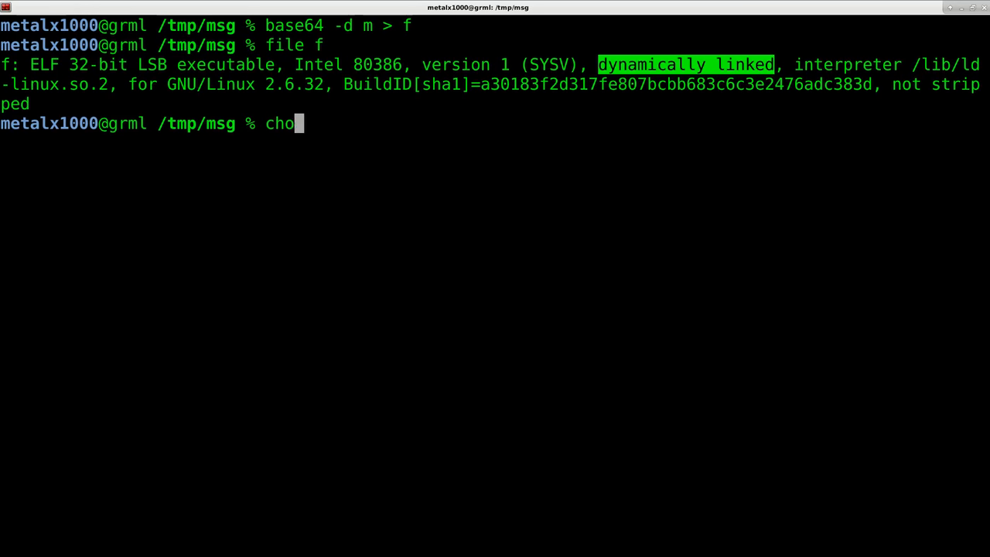
pyautogui.write('mod')
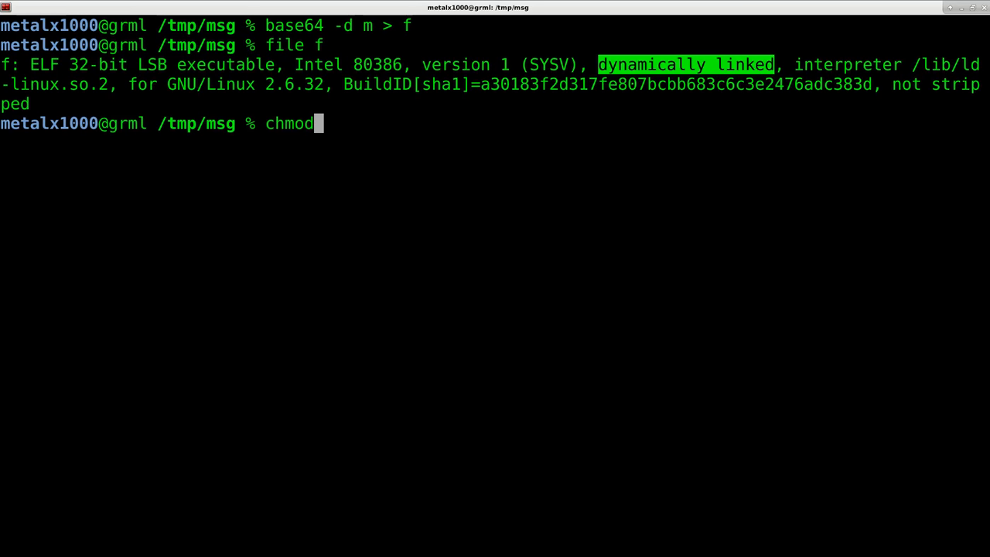
pyautogui.write('+x')
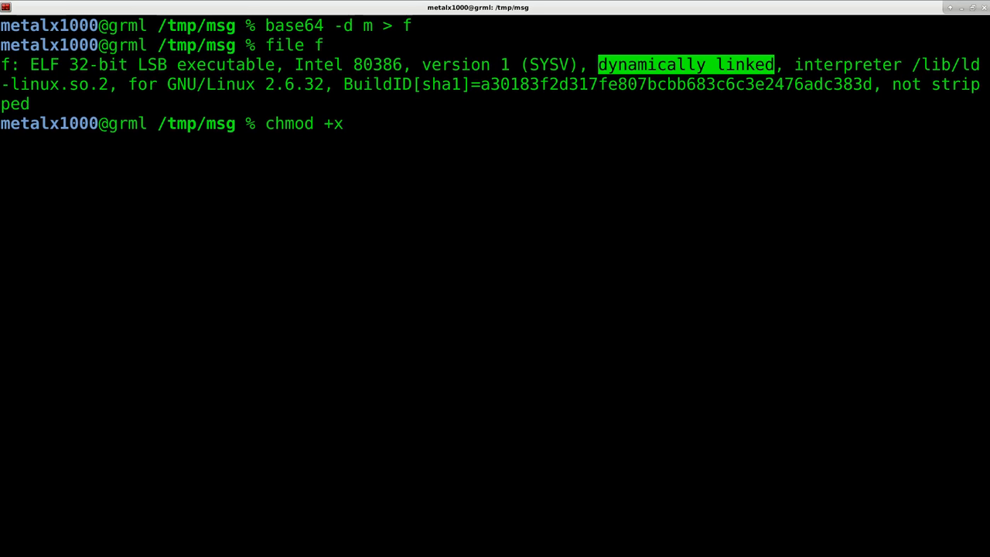
pyautogui.write('f')
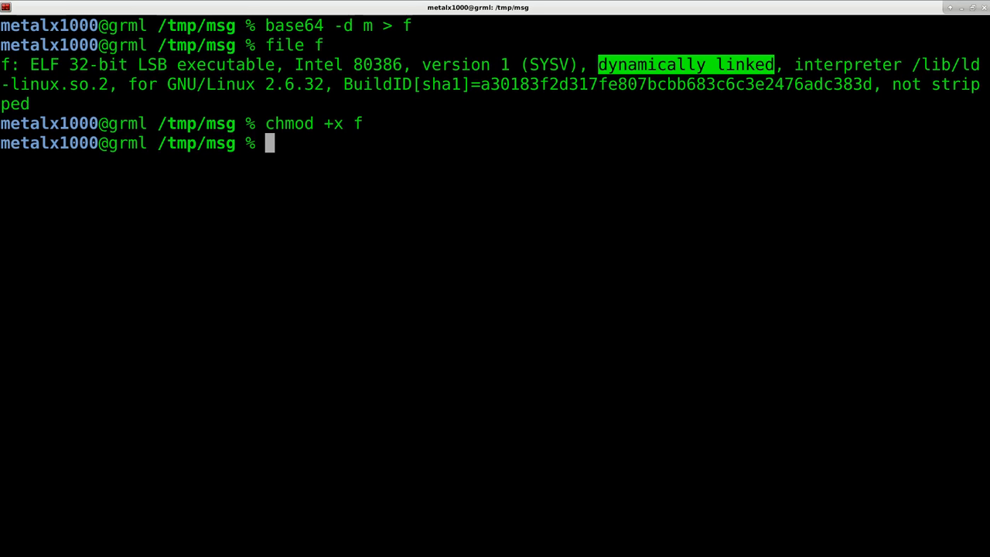
pyautogui.write('./f')
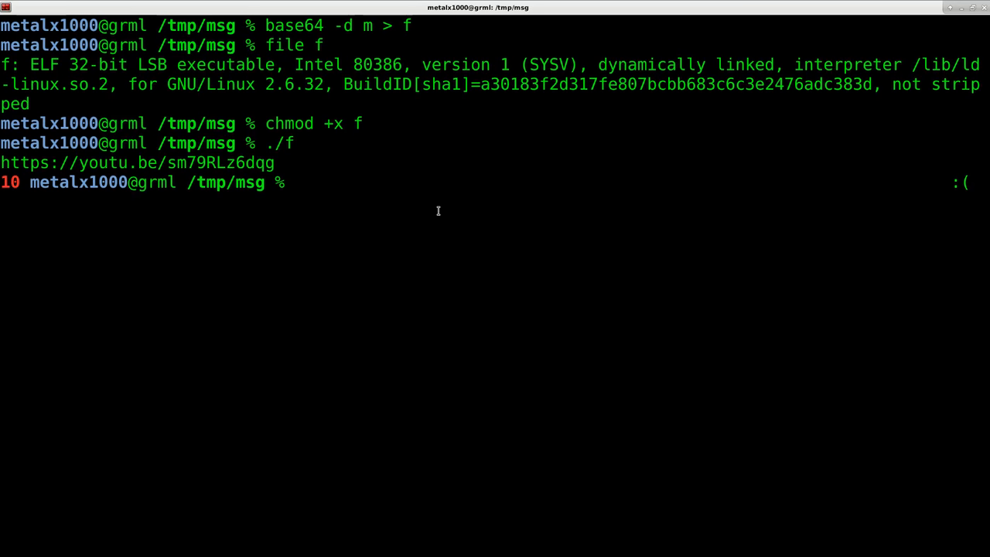
pyautogui.write('he')
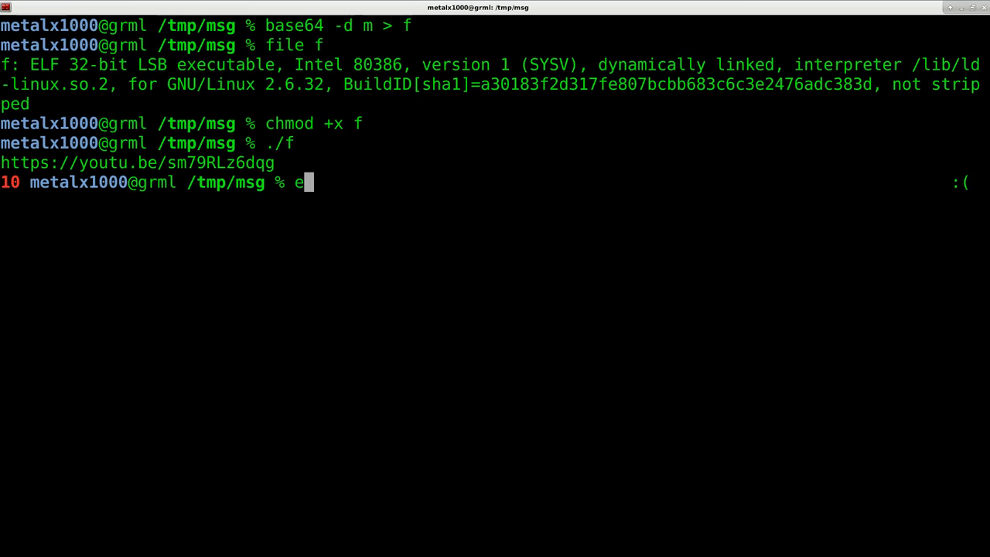
# Step: Run hexedit f and scroll to the ASCII column holding the youtu.be link fragments
pyautogui.write('hexedit')
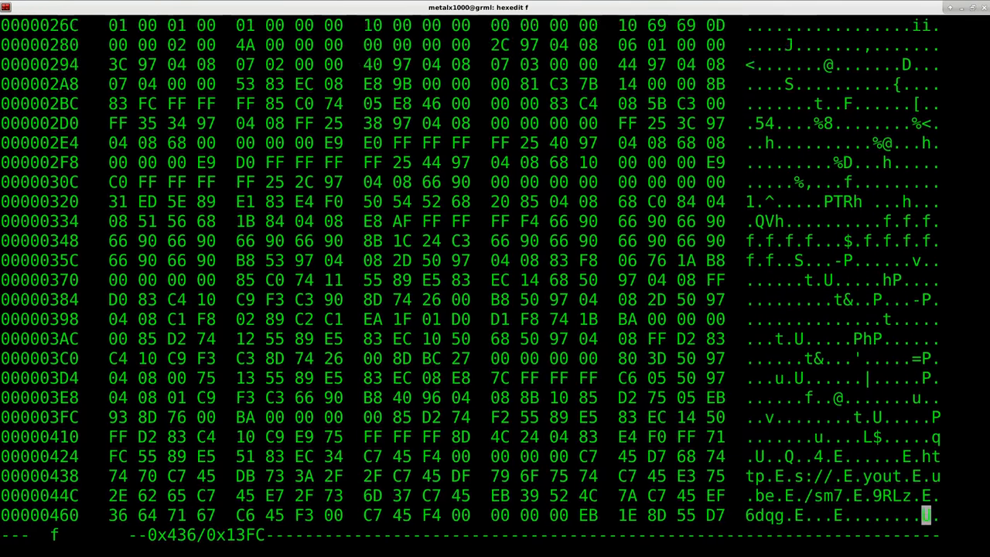
pyautogui.scroll(-3)
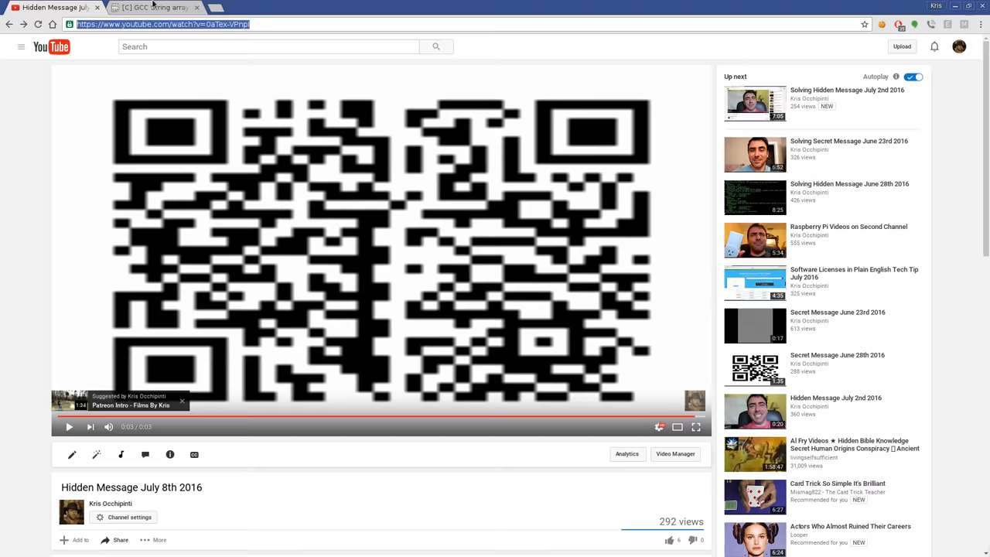
# Step: Bring up the Pastebin C paste that loops through "Hello World" printing each character
pyautogui.click(155, 6)
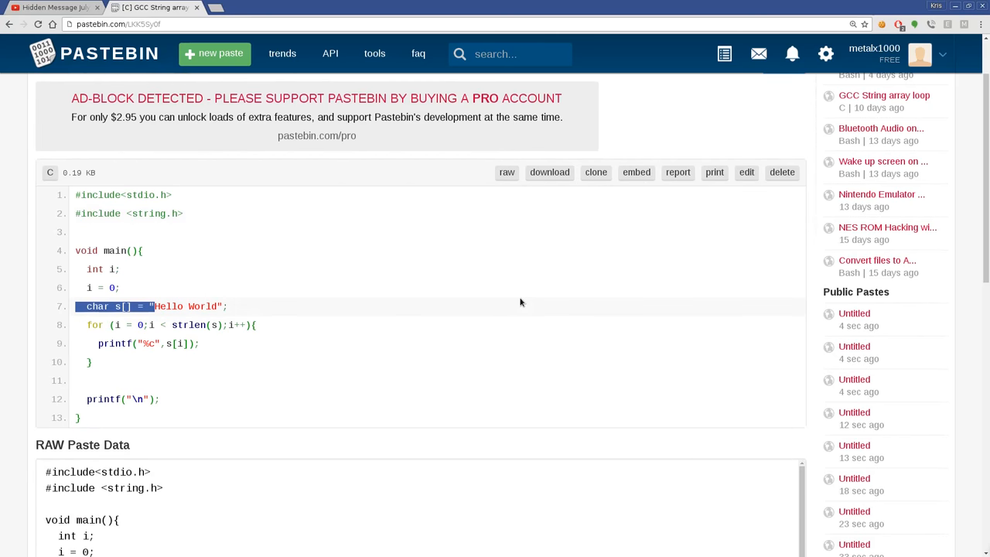
pyautogui.scroll(-3)
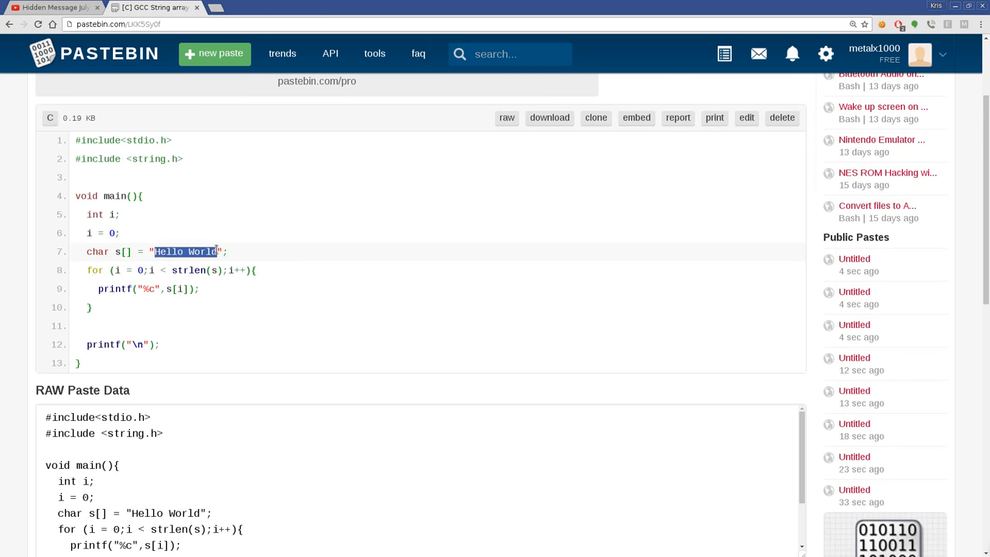
pyautogui.moveTo(344, 260)
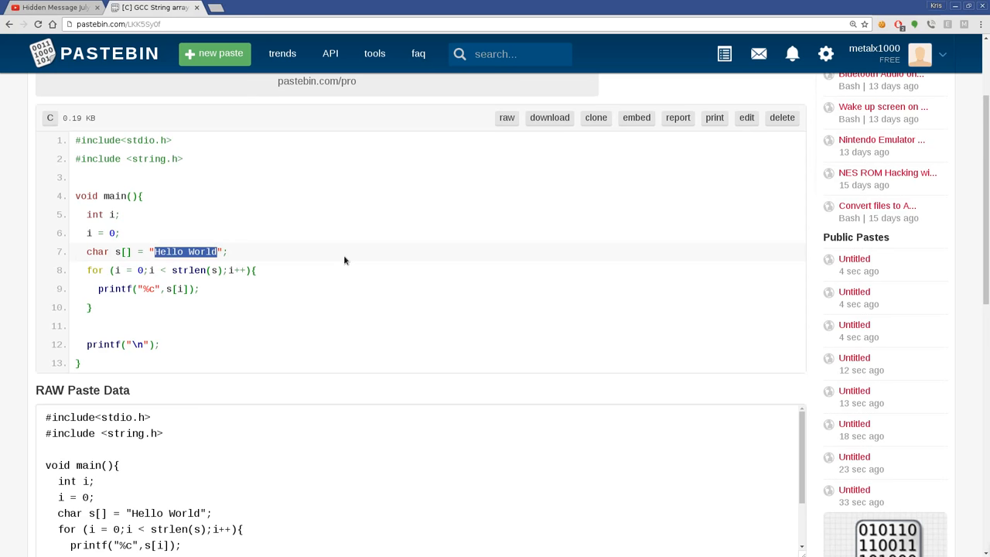
pyautogui.moveTo(116, 175)
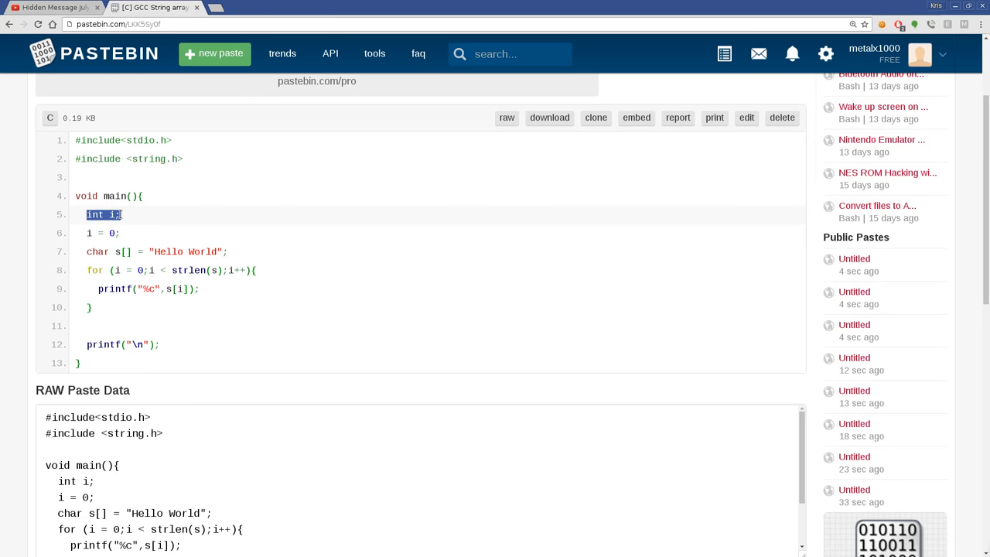
pyautogui.moveTo(231, 222)
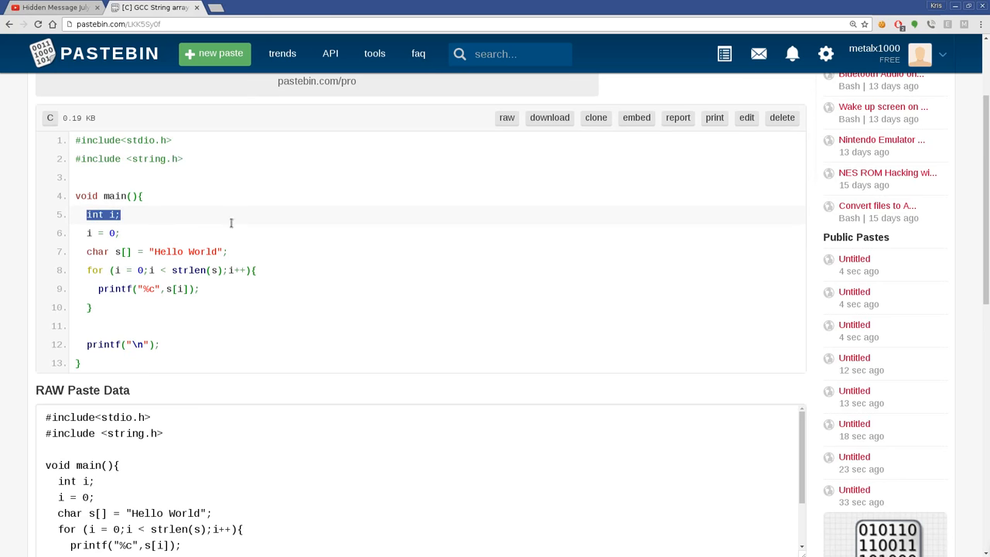
pyautogui.moveTo(229, 226)
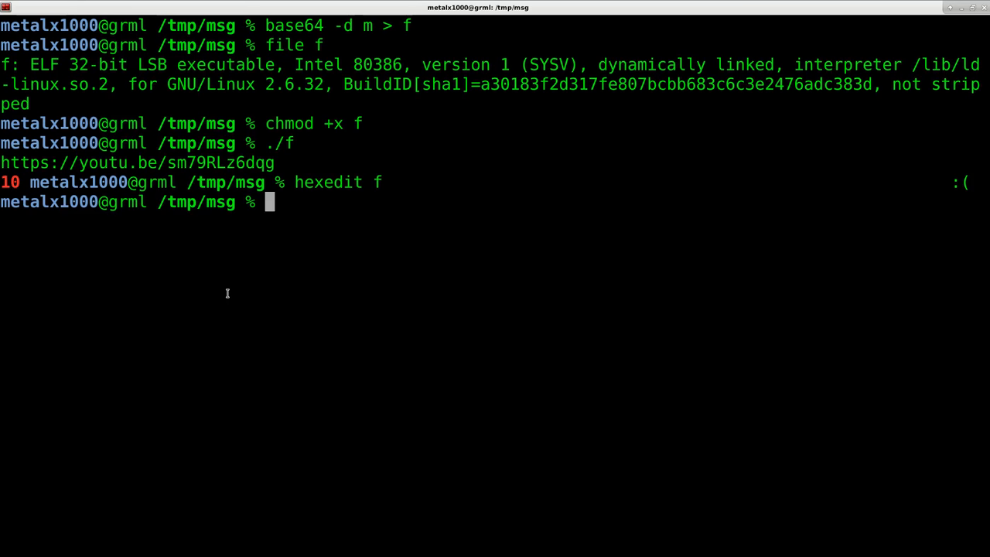
# Step: Run strings f|grep -i -A 10 http and highlight the youtu.be link fragments s://, yout, u.be, /sm7, 9RLz
pyautogui.write('strings')
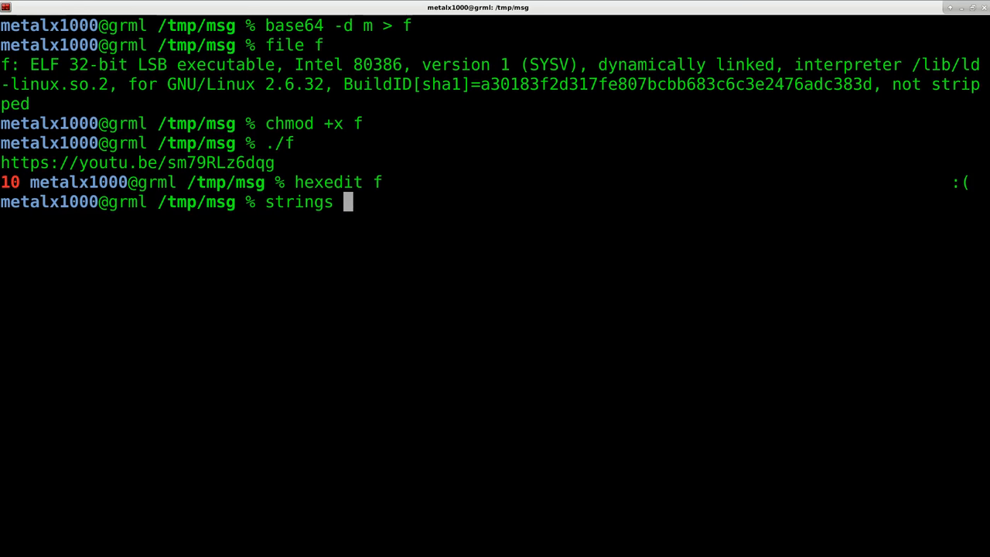
pyautogui.write('f|grep')
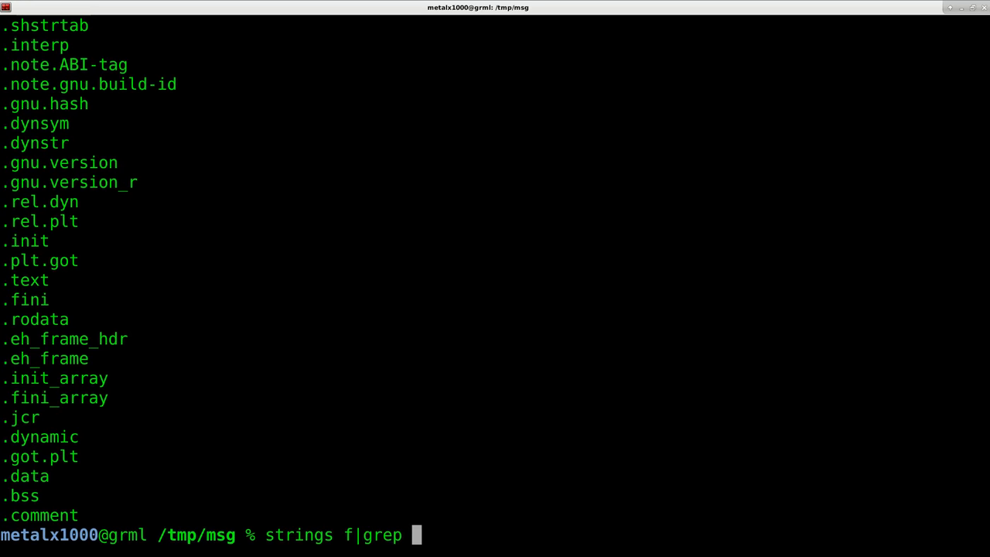
pyautogui.write('-i http')
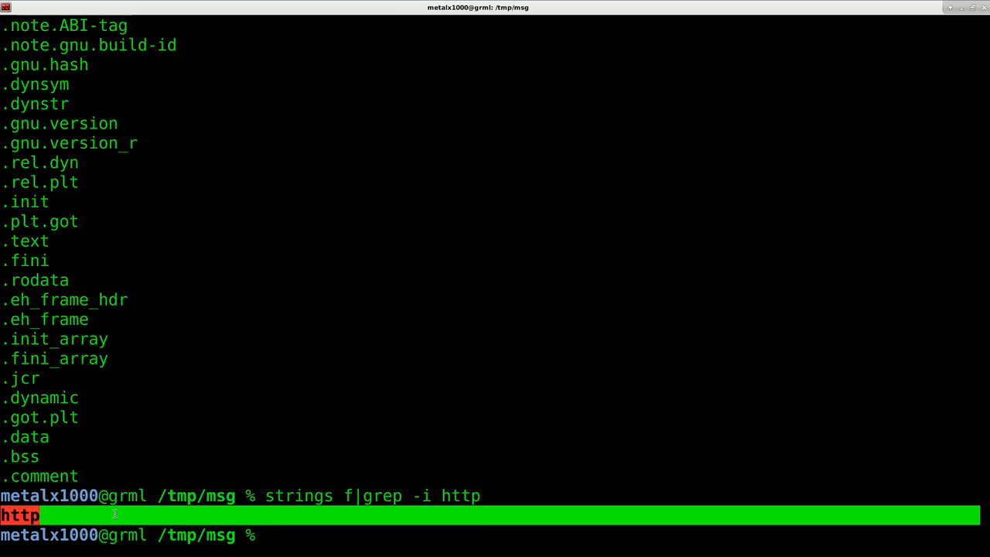
pyautogui.moveTo(241, 414)
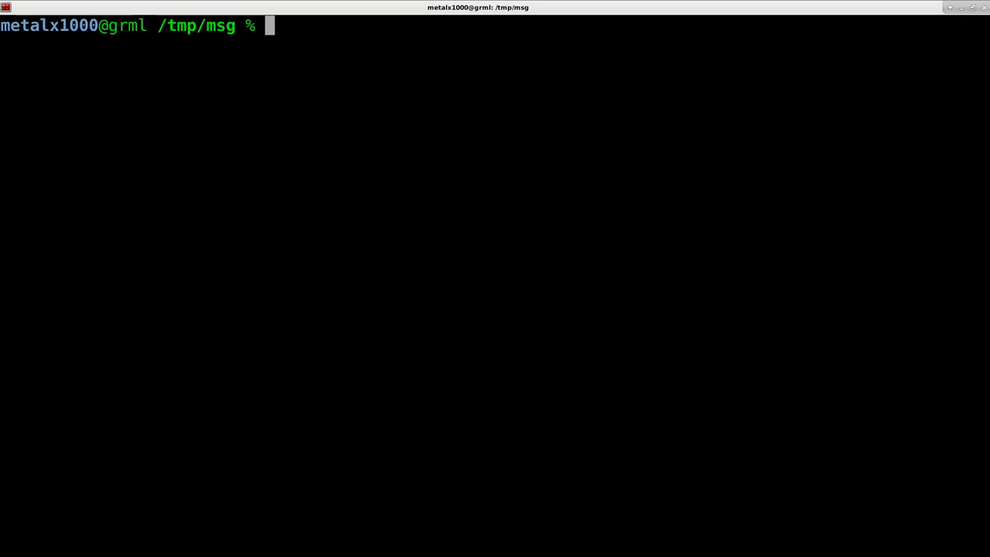
pyautogui.write('strings f|grep -i http')
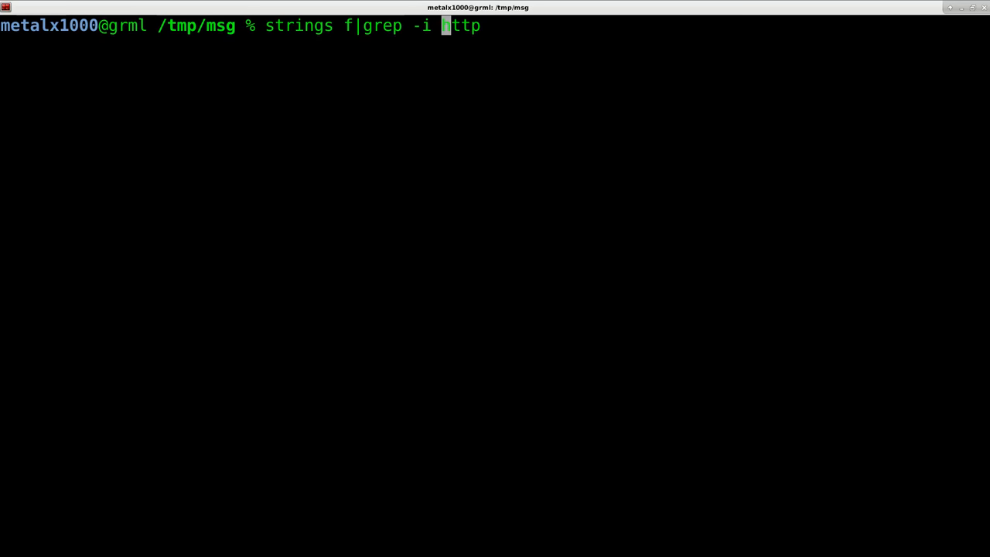
pyautogui.write('-')
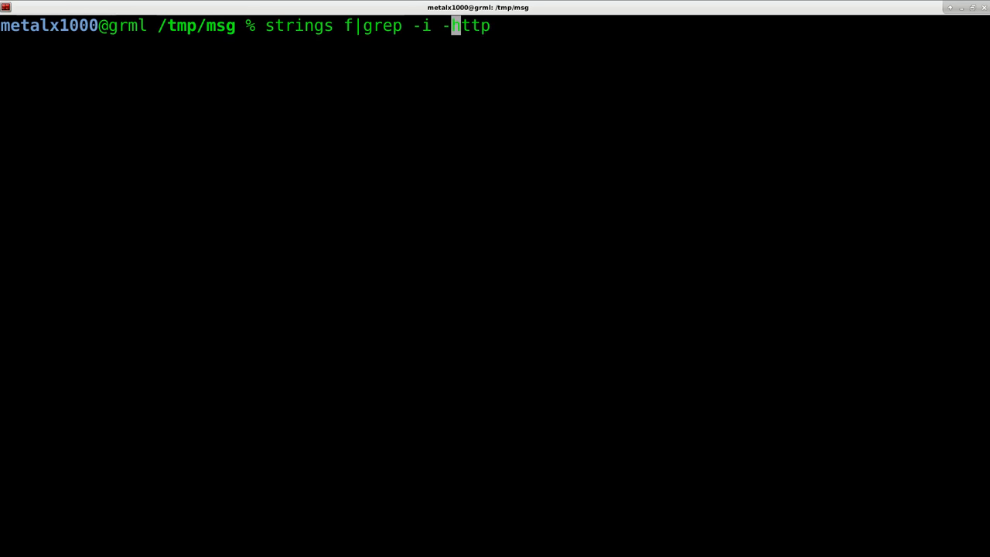
pyautogui.write('A 10')
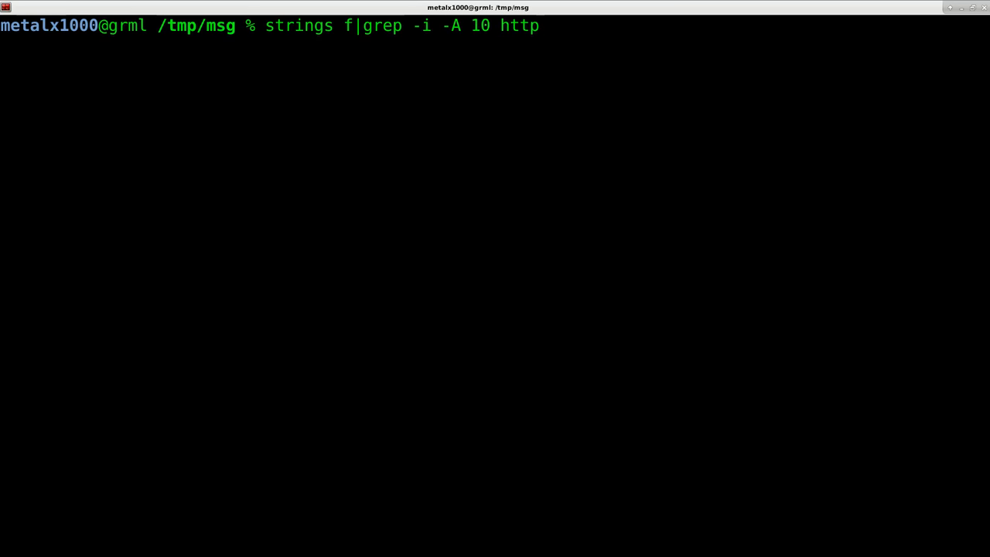
pyautogui.press('Return')
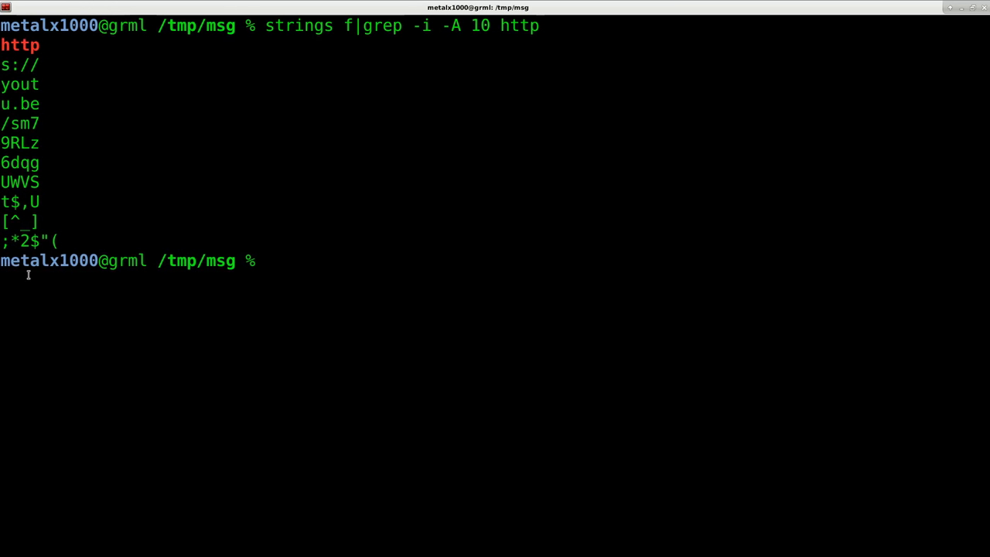
pyautogui.moveTo(3, 45); pyautogui.dragTo(46, 182)
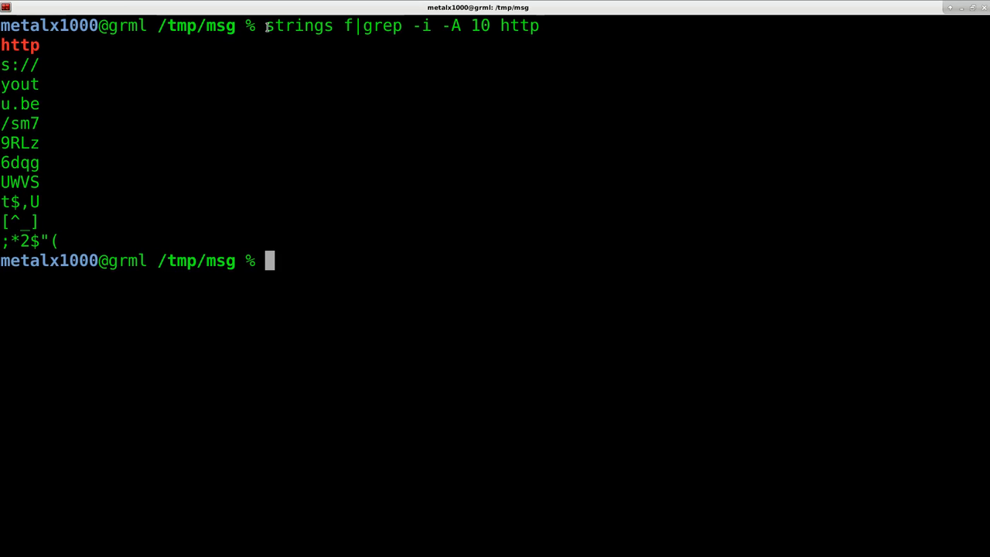
# Step: Run grep -a -i http on f to search the binary as case-insensitive text
pyautogui.write('grep')
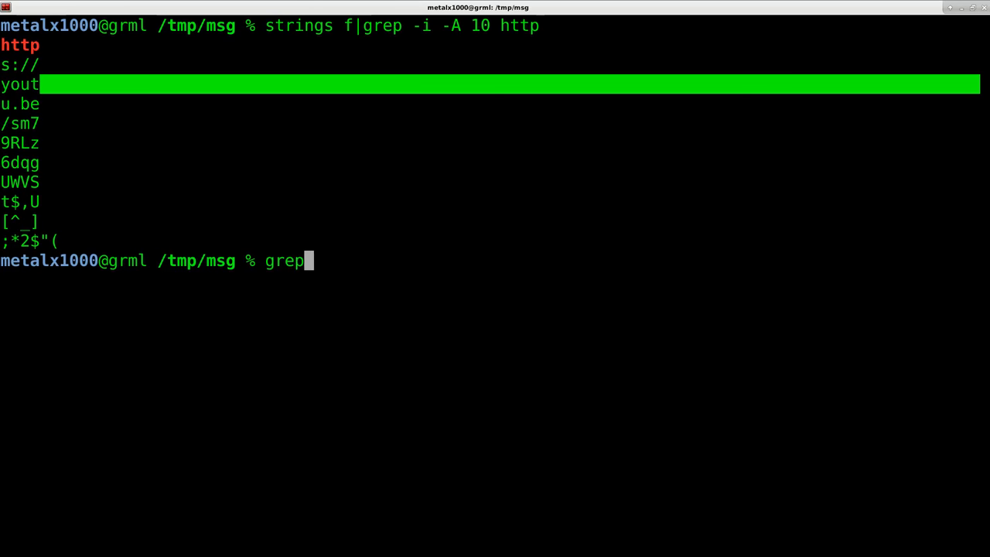
pyautogui.write('-i')
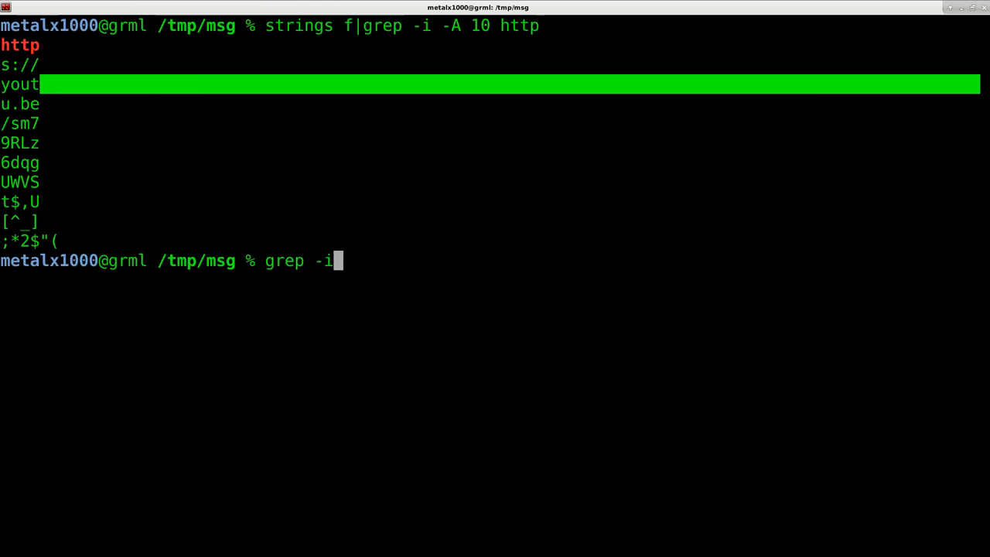
pyautogui.write('http -A')
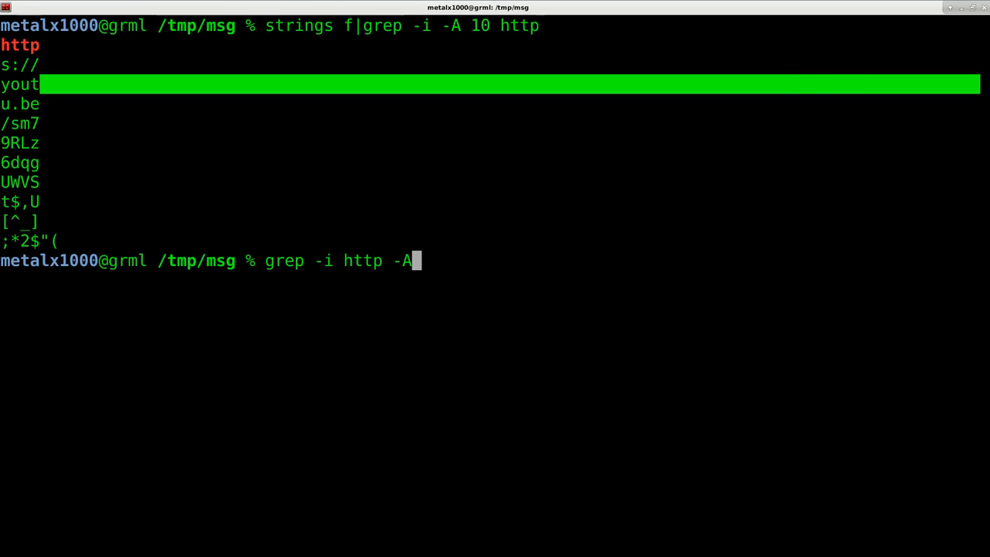
pyautogui.press('BackSpace')
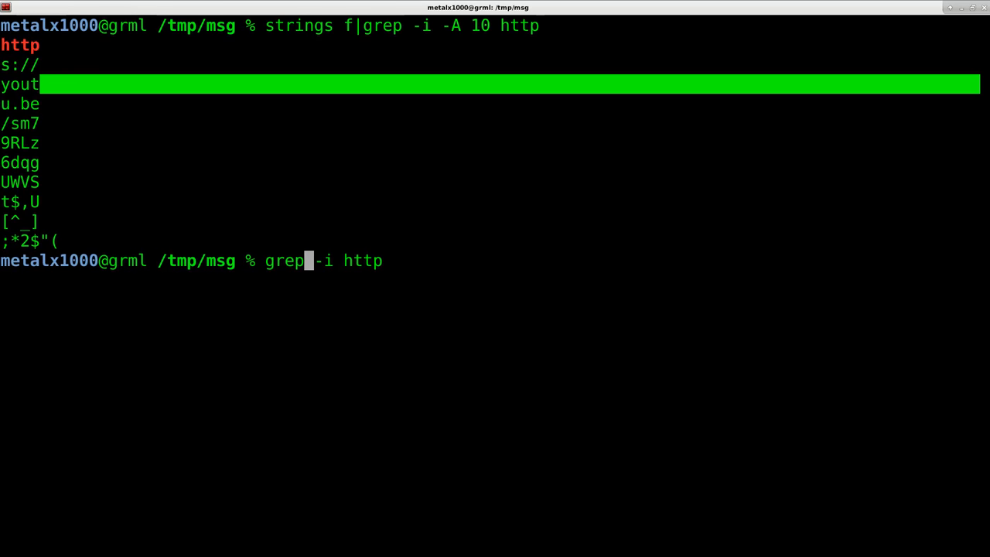
pyautogui.write('-a')
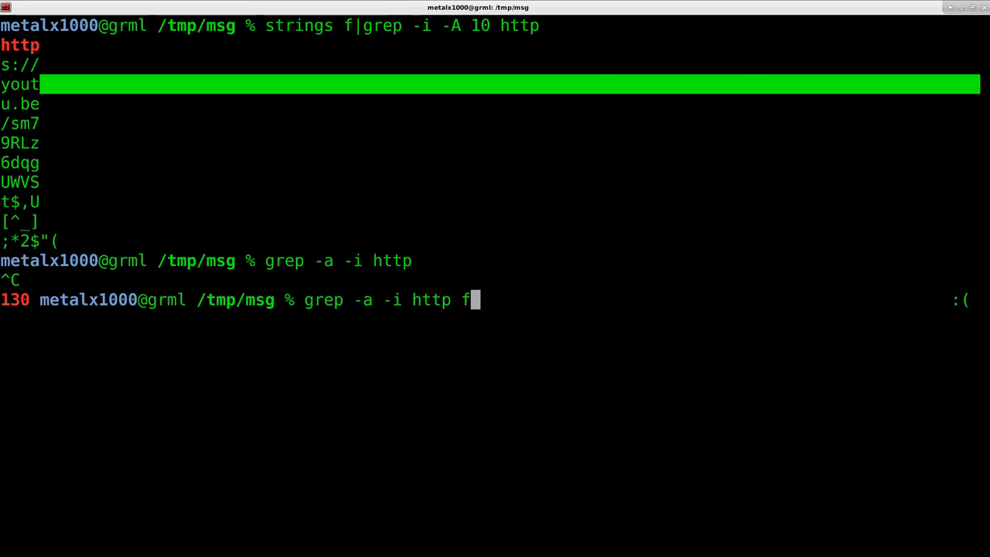
pyautogui.press('Return')
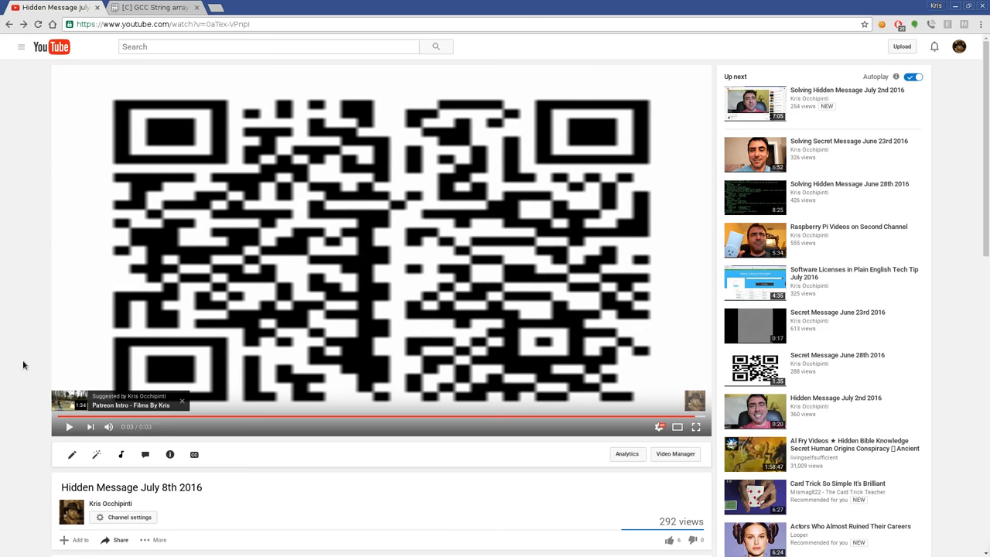
pyautogui.moveTo(24, 359)
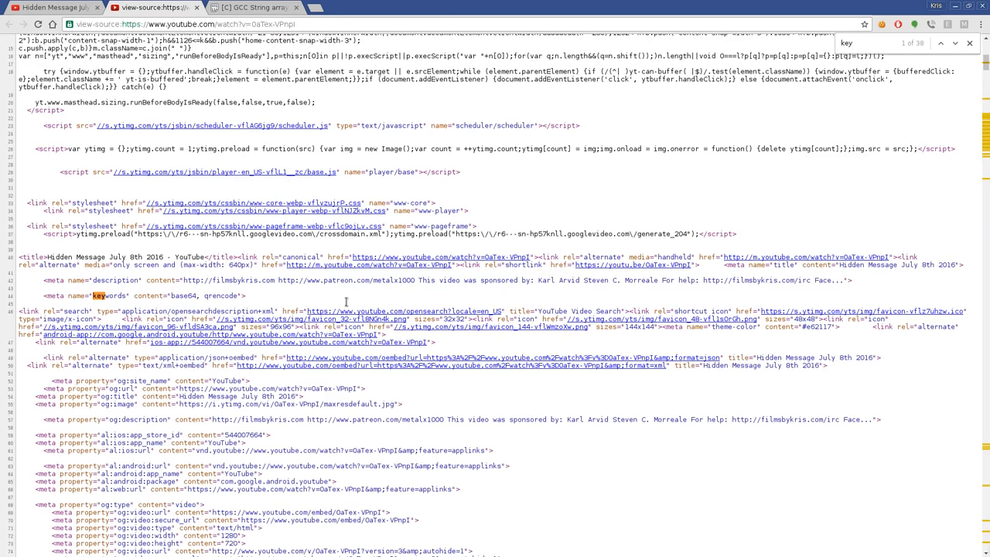
# Step: Select a word in the Hidden Message video's page source
pyautogui.doubleClick(108, 295)
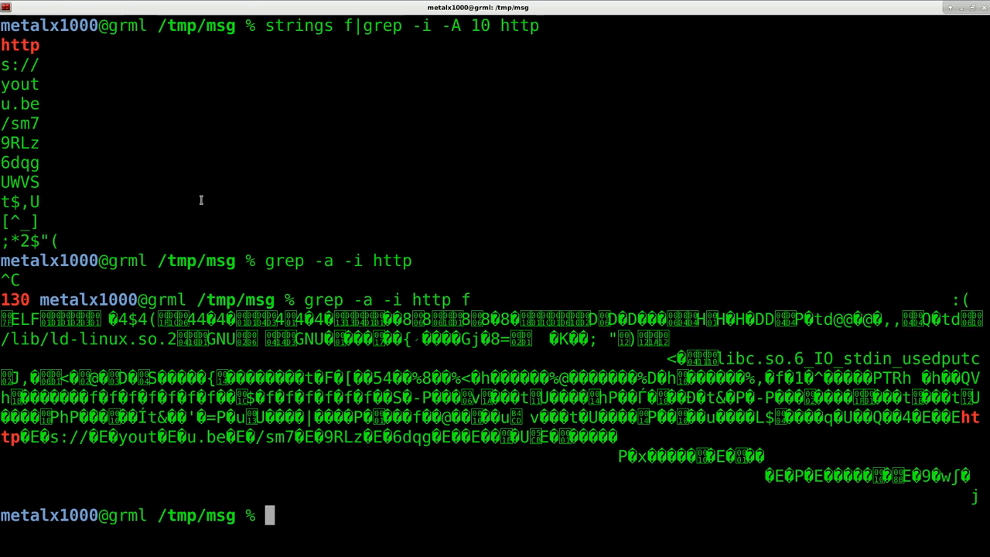
pyautogui.moveTo(375, 40)
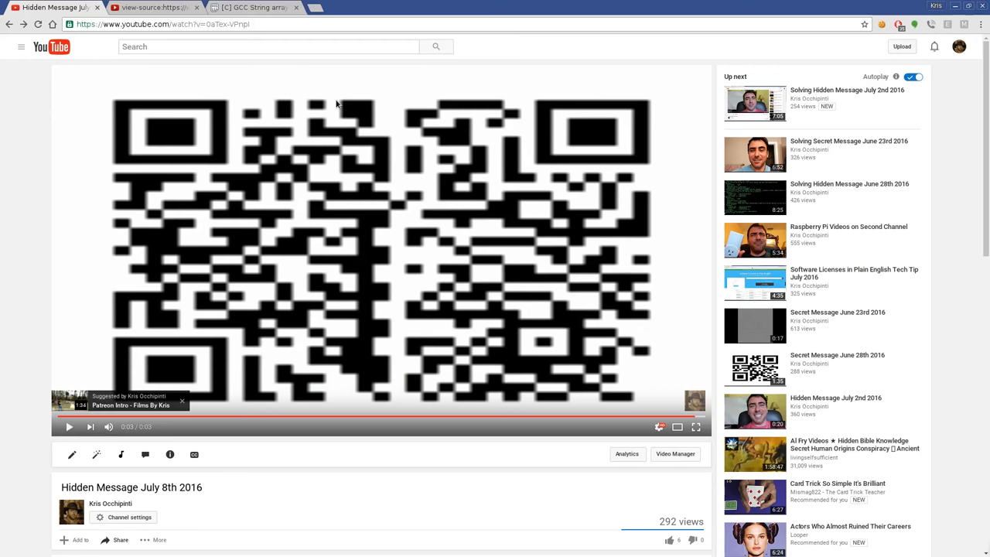
# Step: Scroll to the video's Share box short link, then enter ./f in the terminal
pyautogui.scroll(-3)
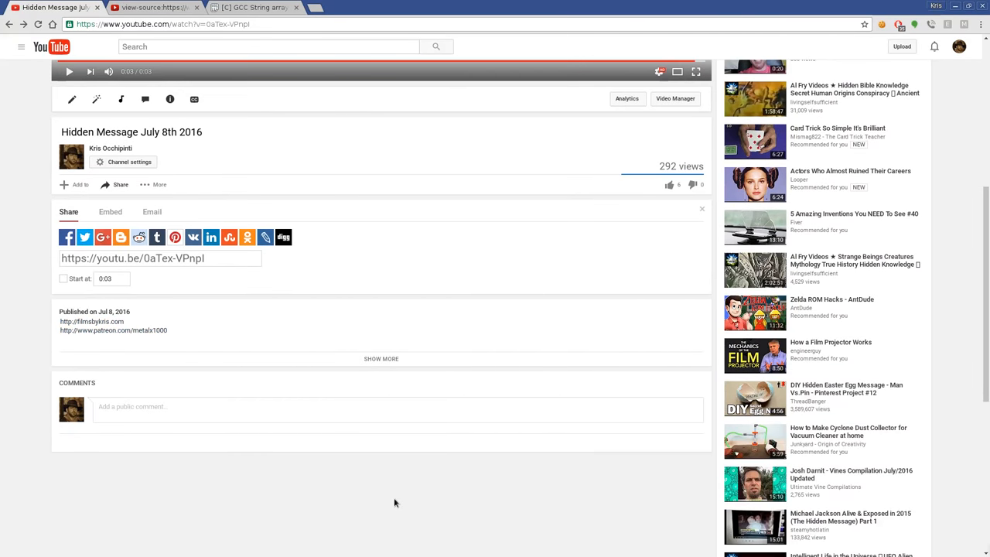
pyautogui.scroll(-3)
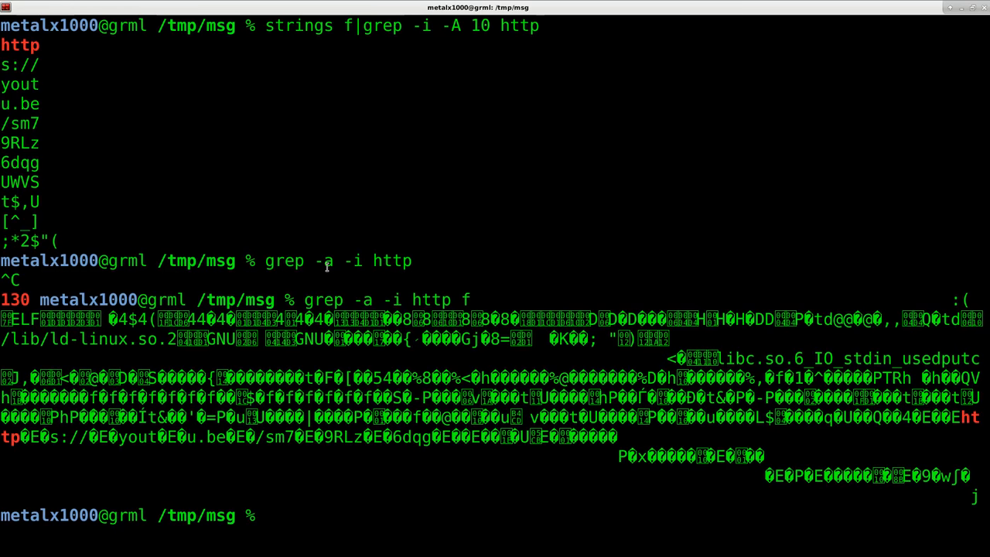
pyautogui.write('./f')
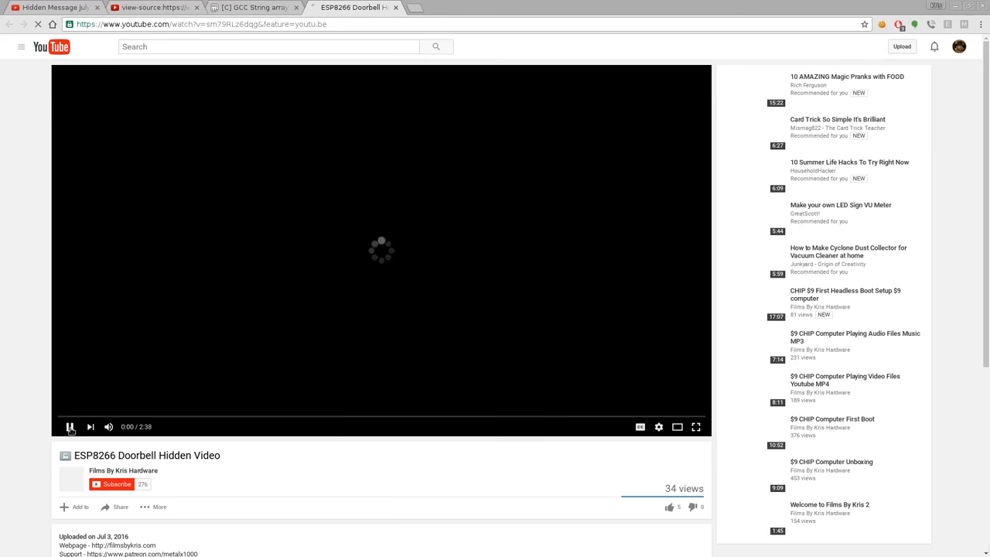
# Step: Scroll through the ESP8266 Doorbell Hidden Video comments where viewers report solving the puzzle
pyautogui.scroll(-3)
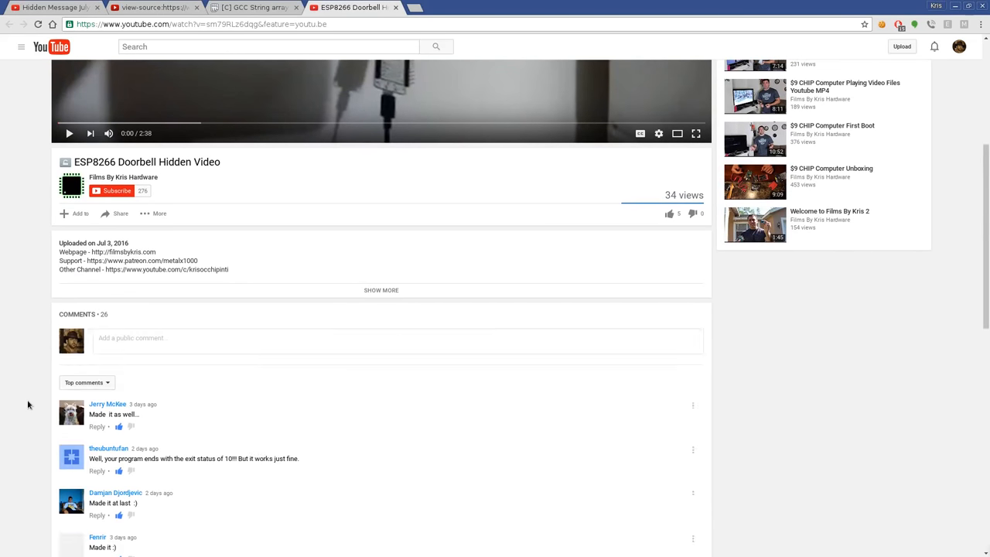
pyautogui.scroll(-3)
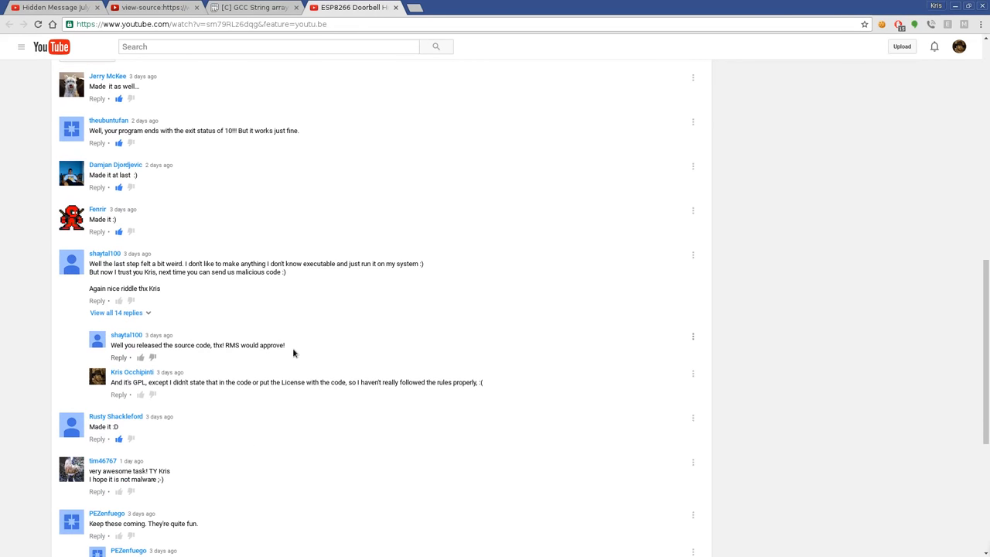
pyautogui.moveTo(477, 211)
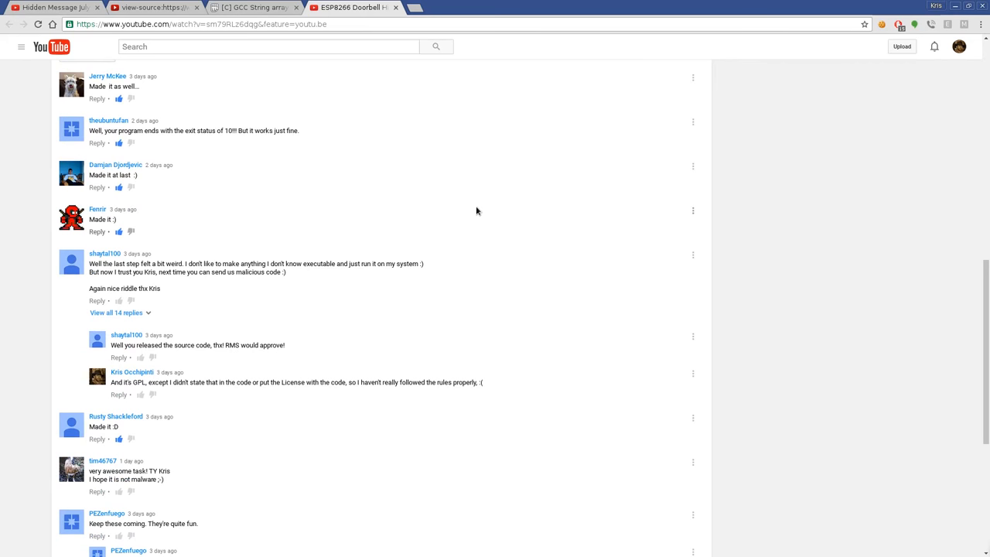
pyautogui.moveTo(421, 323)
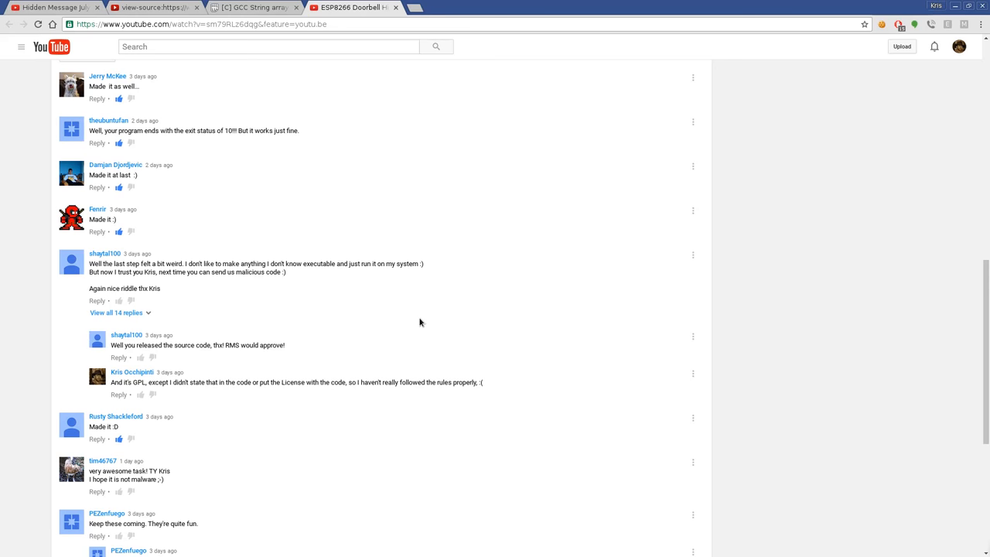
pyautogui.moveTo(414, 337)
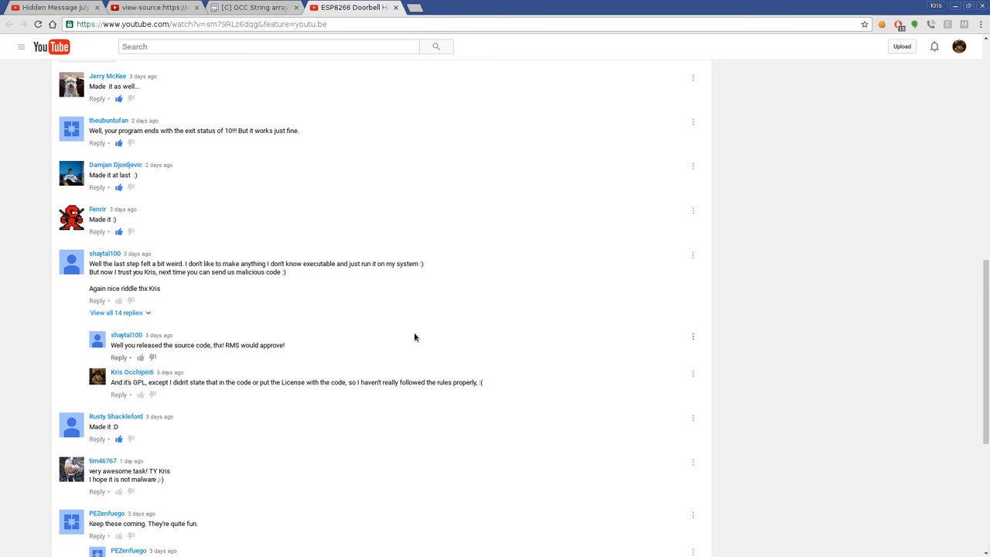
pyautogui.scroll(-3)
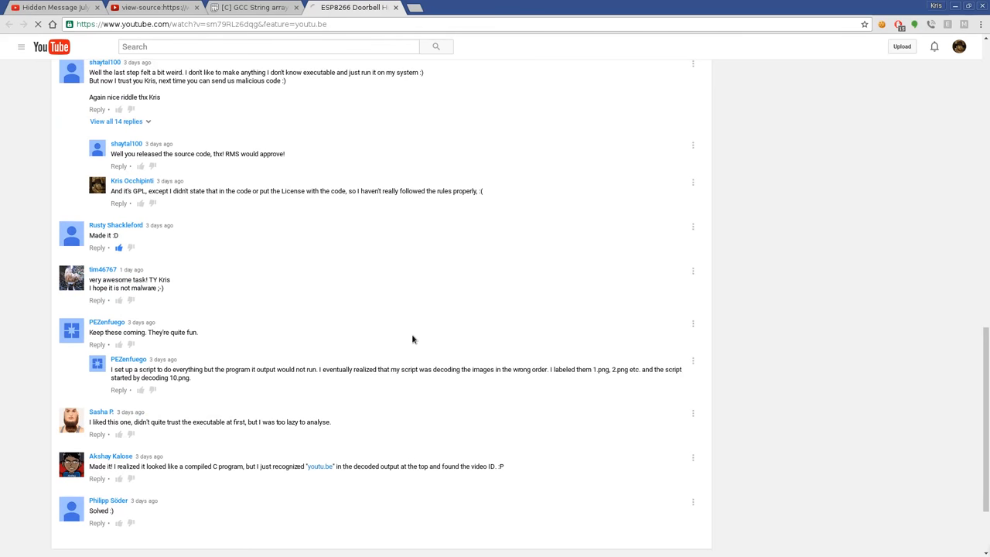
pyautogui.scroll(3)
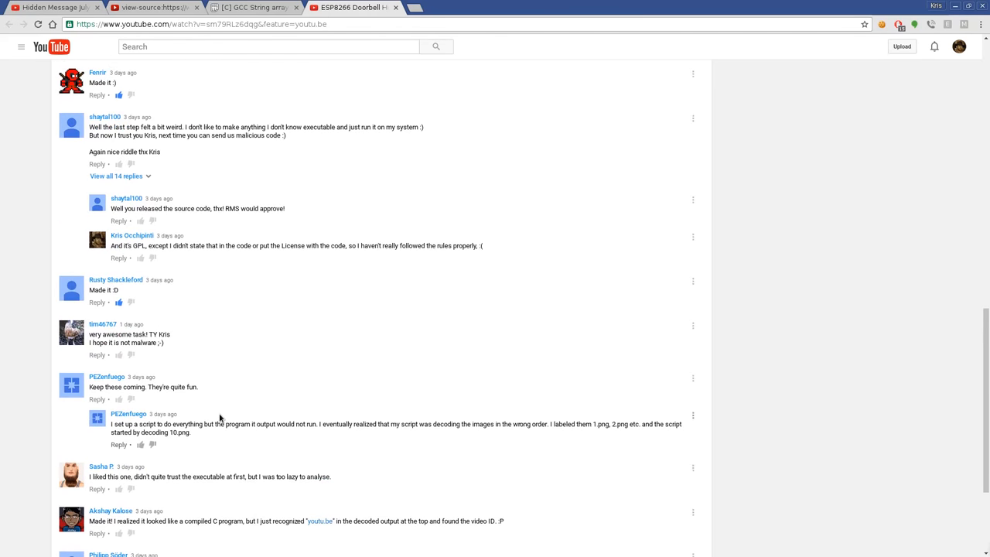
pyautogui.scroll(3)
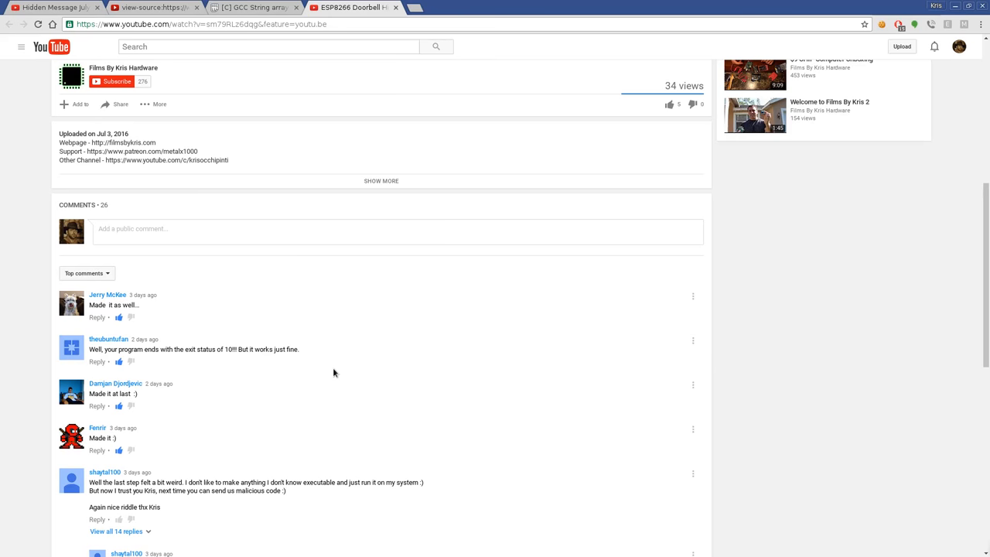
pyautogui.scroll(-3)
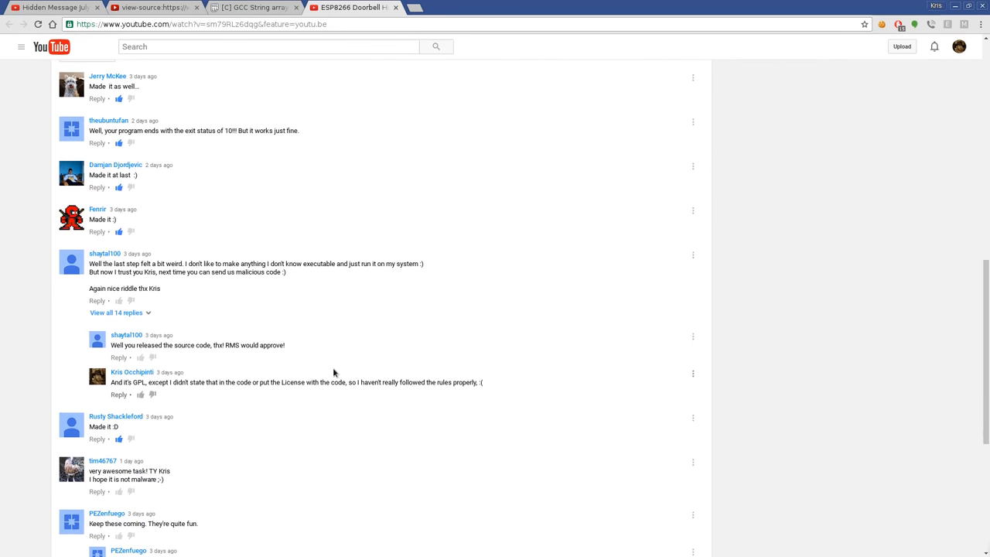
pyautogui.scroll(-3)
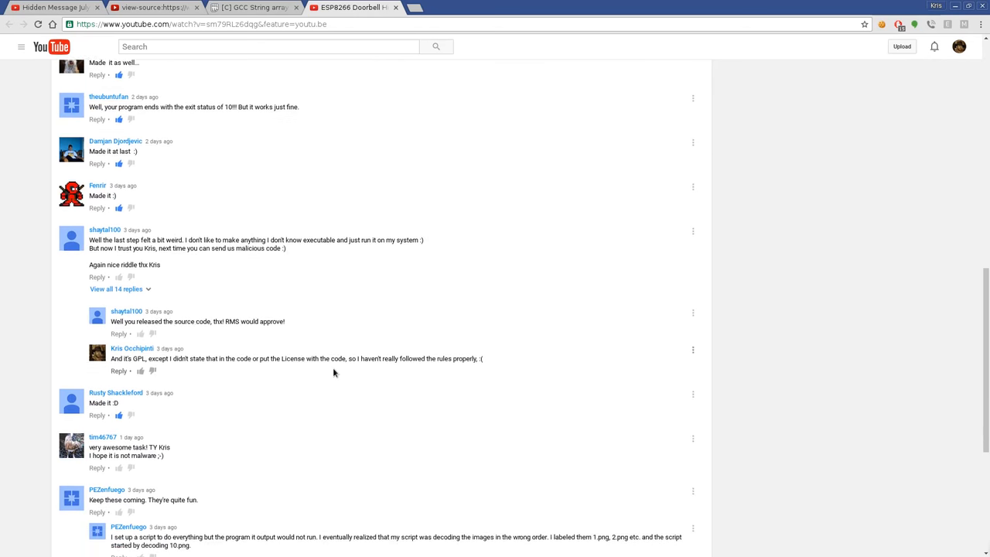
pyautogui.scroll(-3)
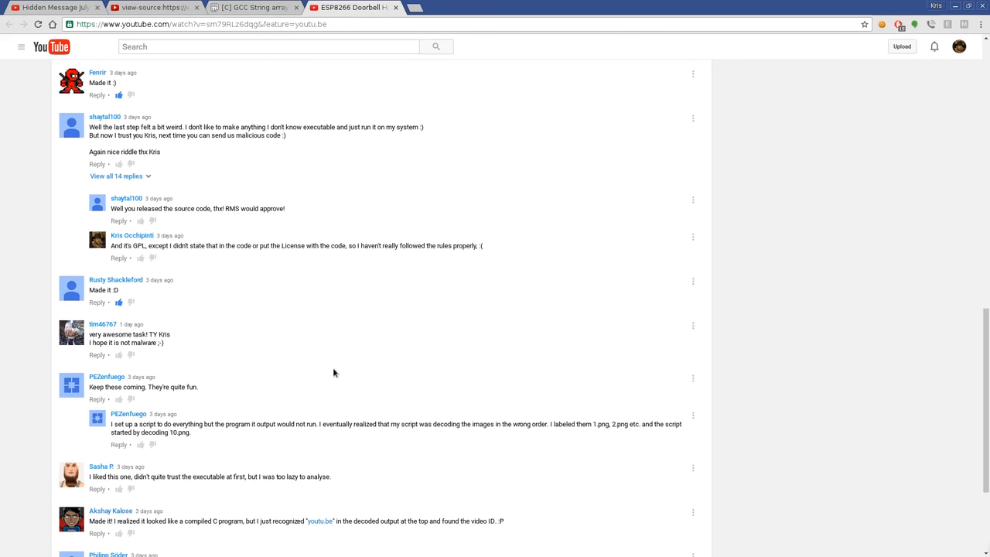